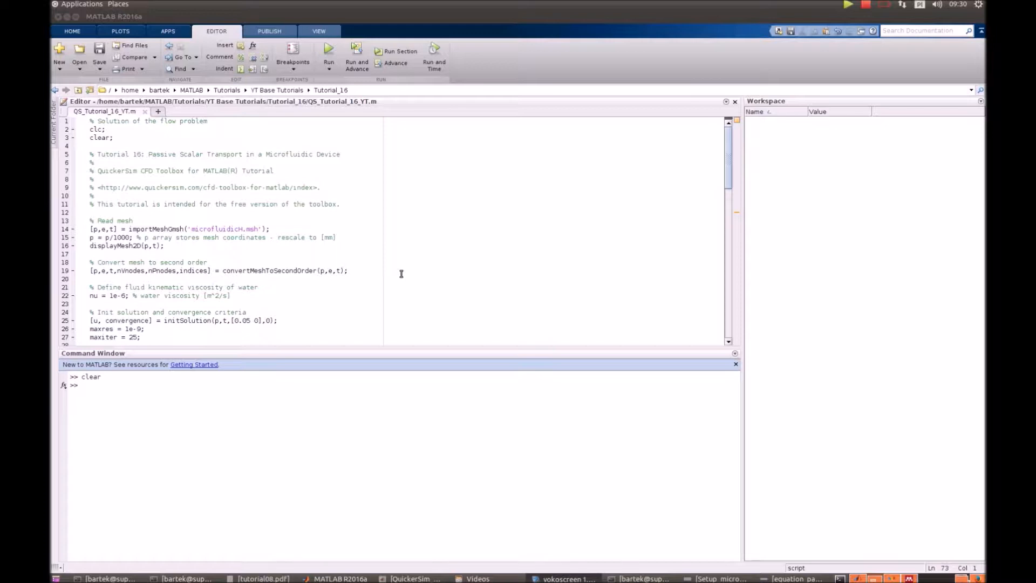
pyautogui.moveTo(401, 273)
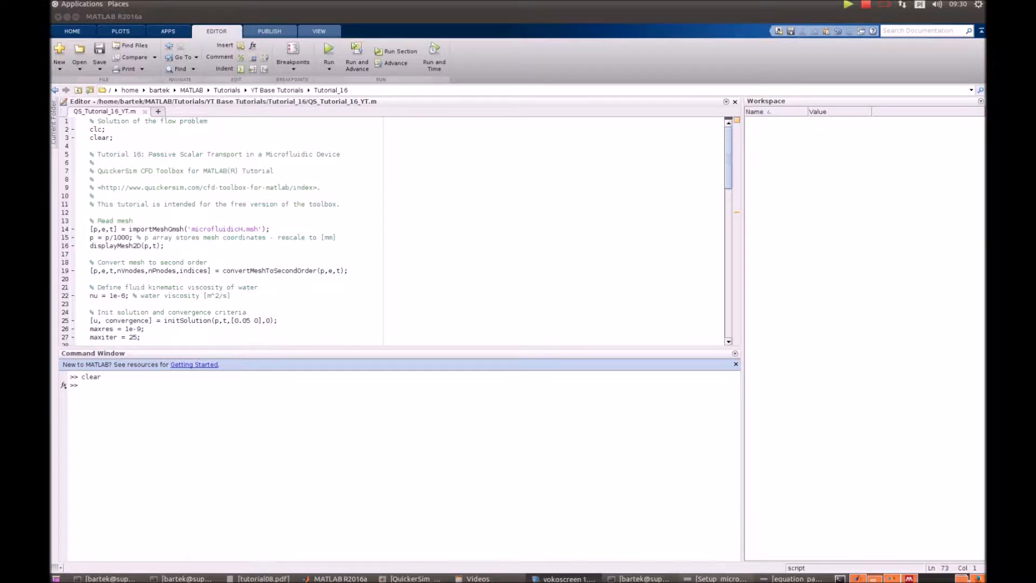
# Step: Run the mesh-reading section so displayMesh2D plots the H-channel triangular mesh in Figure 1
pyautogui.click(719, 578)
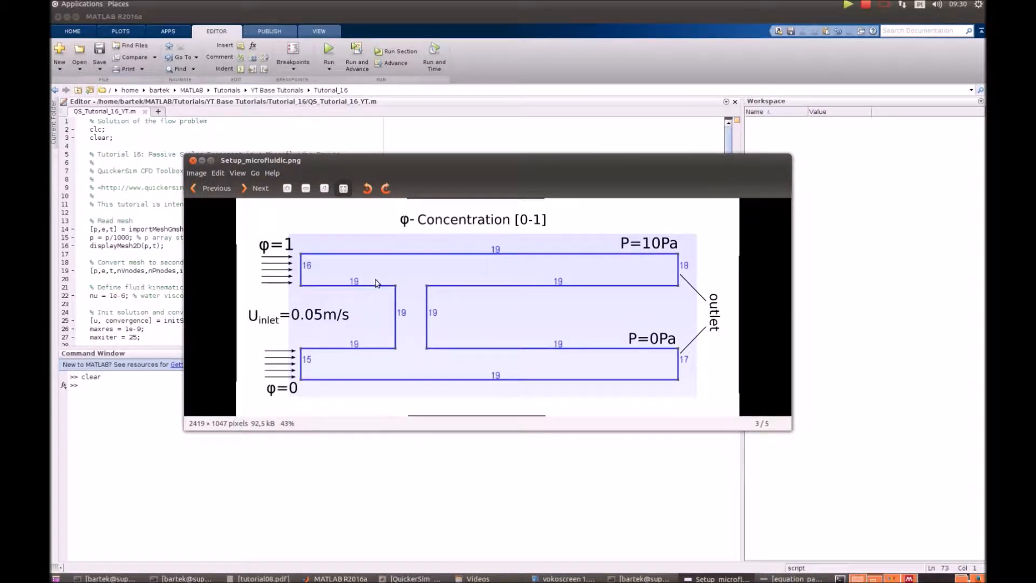
pyautogui.moveTo(292, 276)
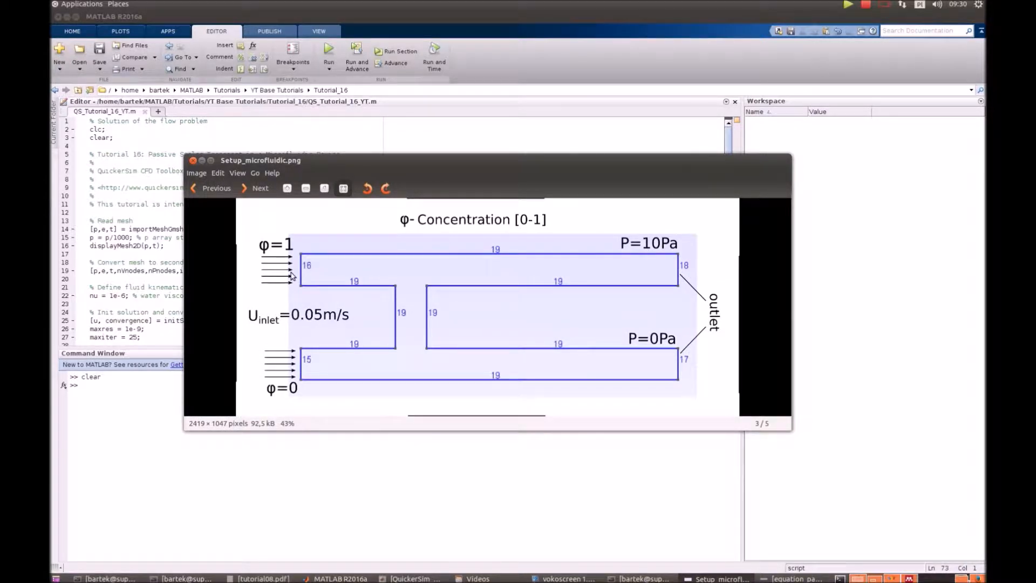
pyautogui.moveTo(710, 265)
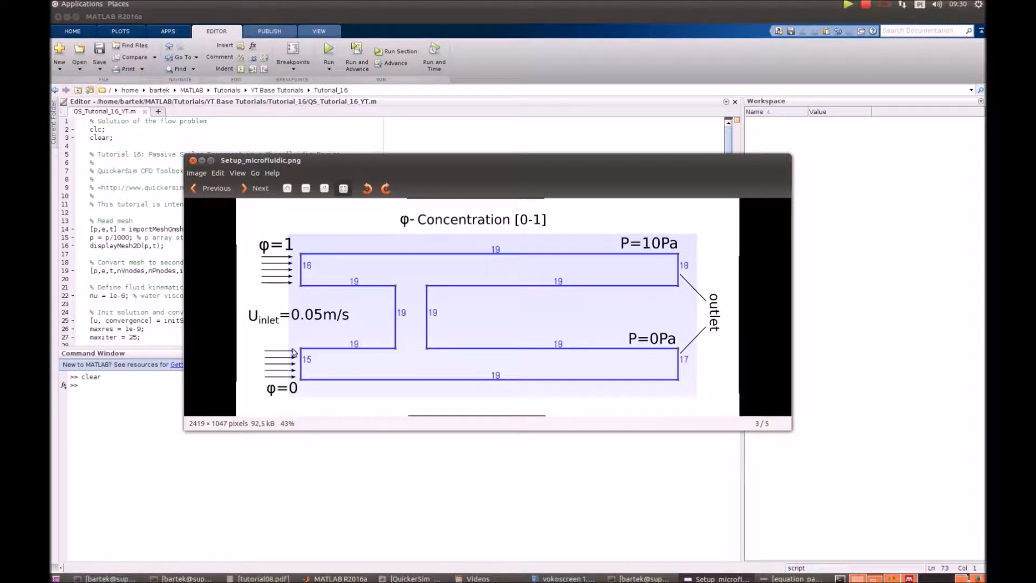
pyautogui.moveTo(329, 327)
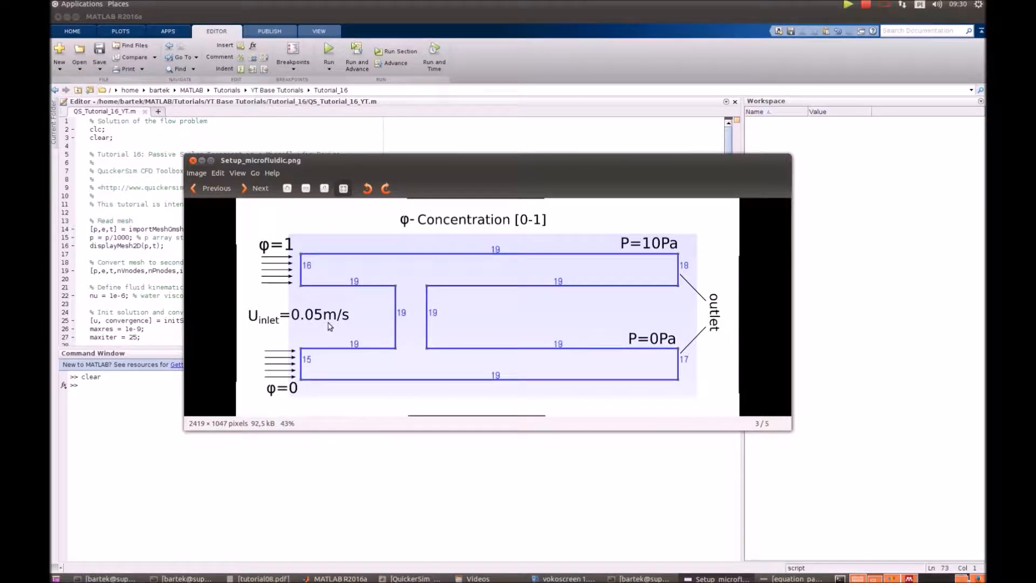
pyautogui.moveTo(277, 272)
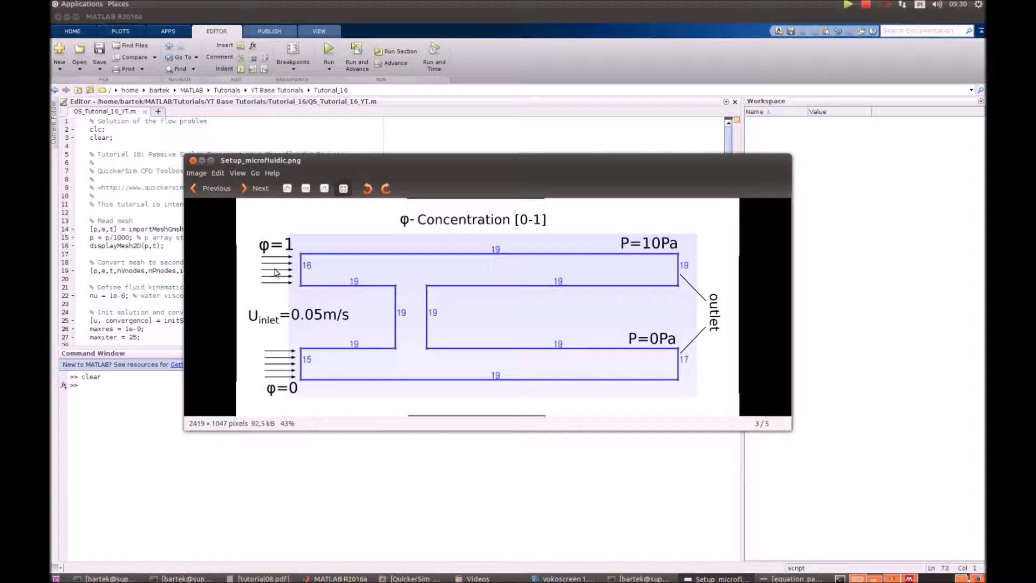
pyautogui.moveTo(267, 258)
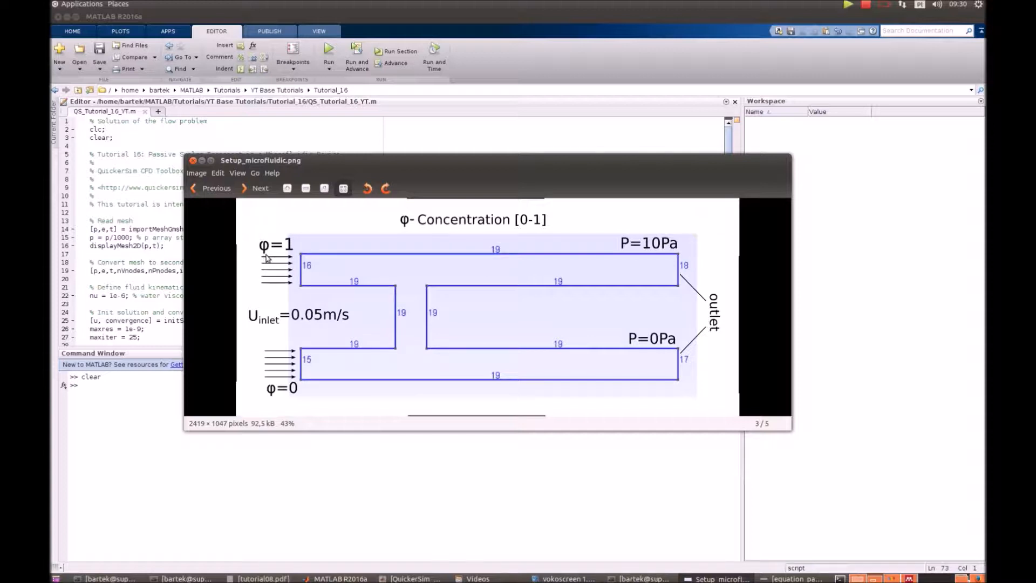
pyautogui.moveTo(514, 225)
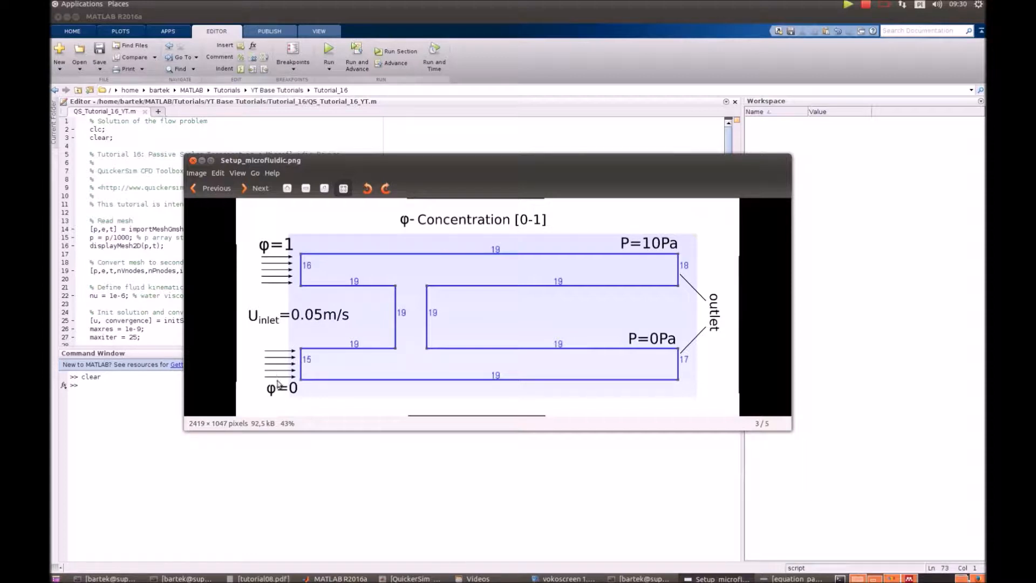
pyautogui.moveTo(479, 313)
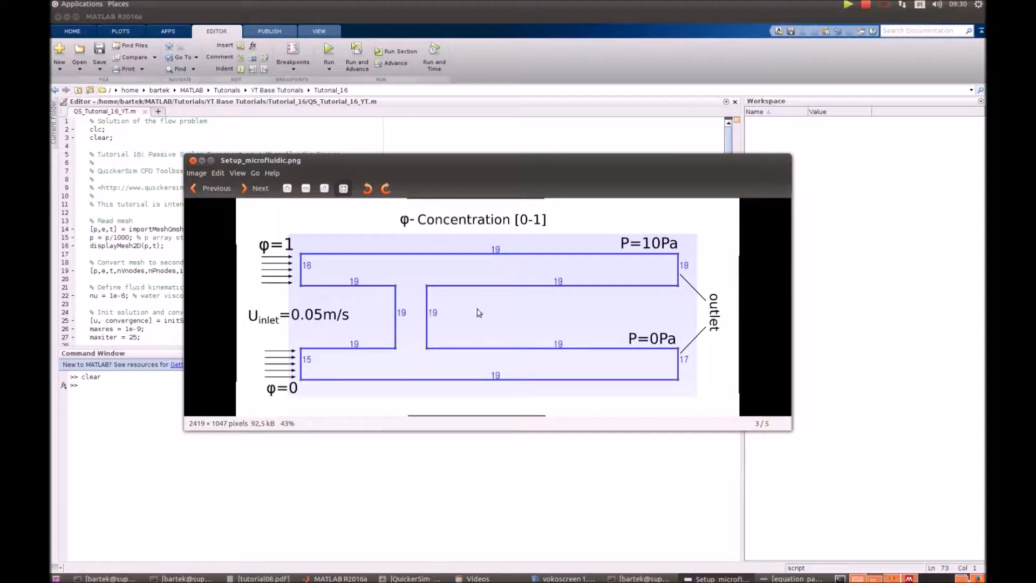
pyautogui.moveTo(661, 292)
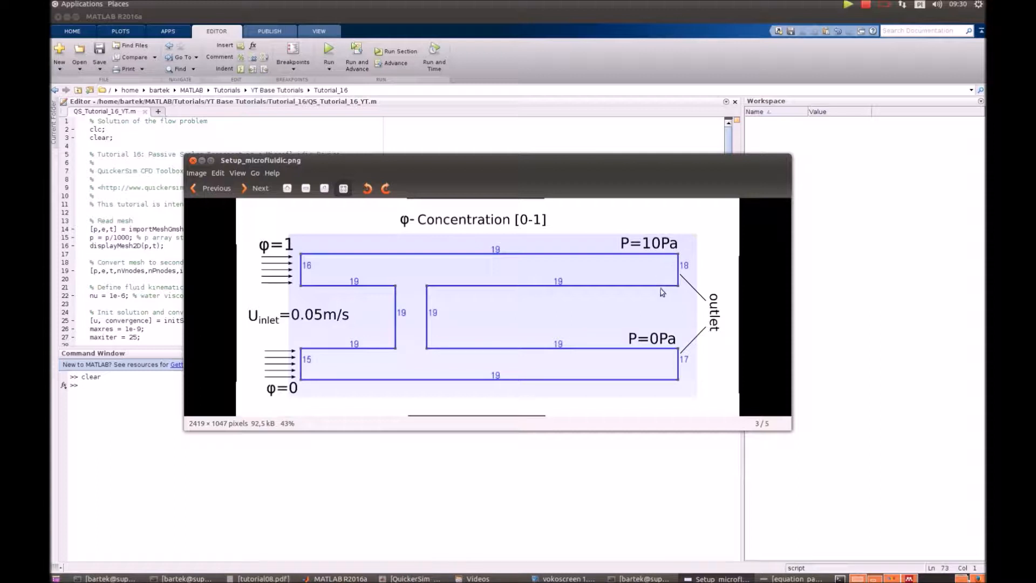
pyautogui.moveTo(696, 289)
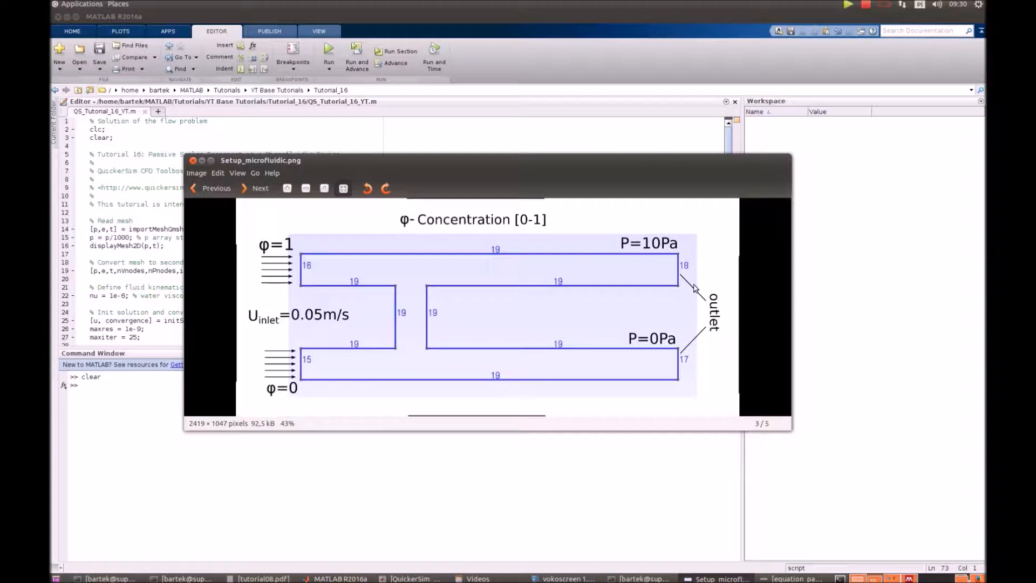
pyautogui.moveTo(682, 245)
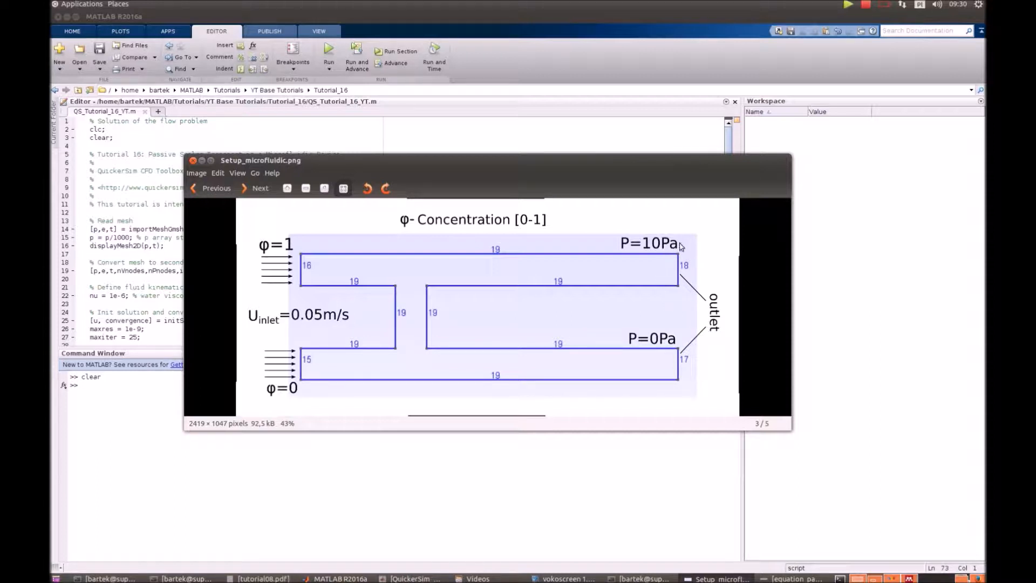
pyautogui.moveTo(560, 332)
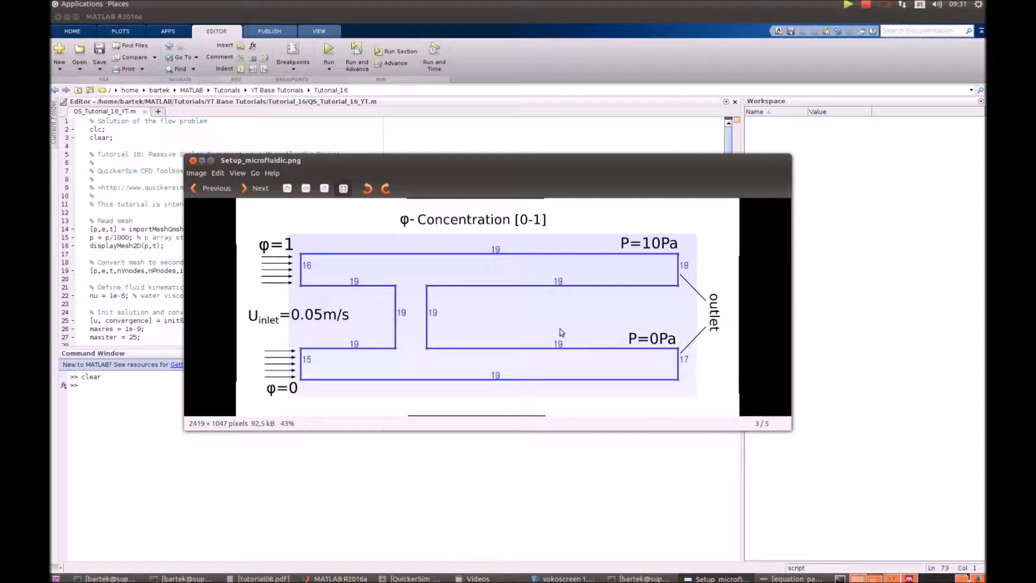
pyautogui.moveTo(407, 270)
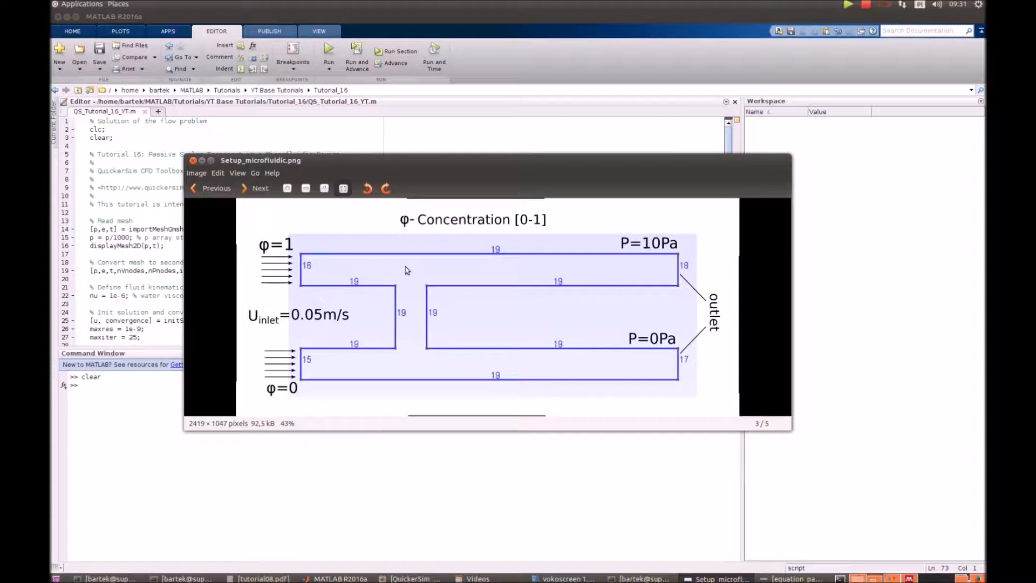
pyautogui.moveTo(546, 368)
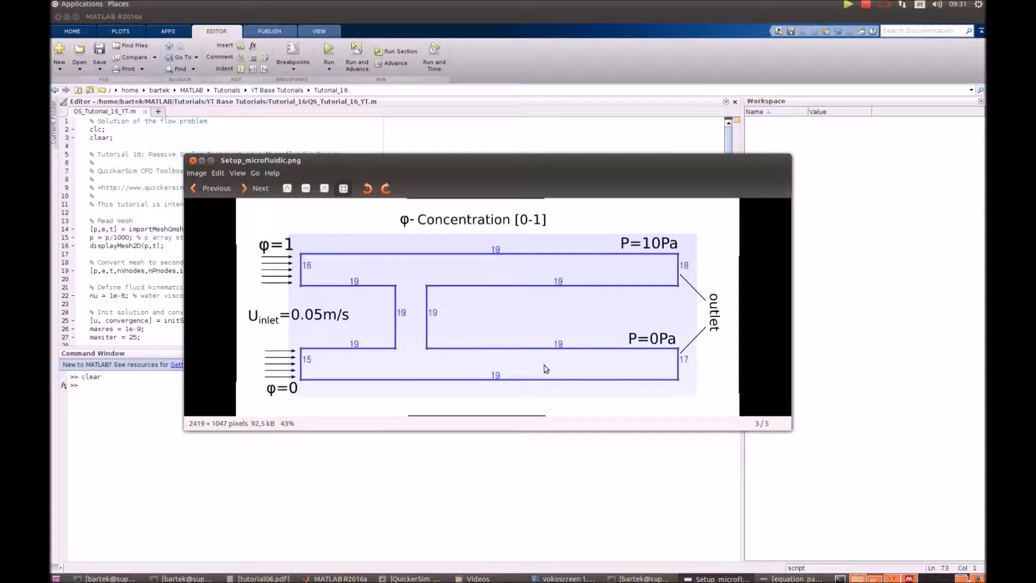
pyautogui.moveTo(301, 271)
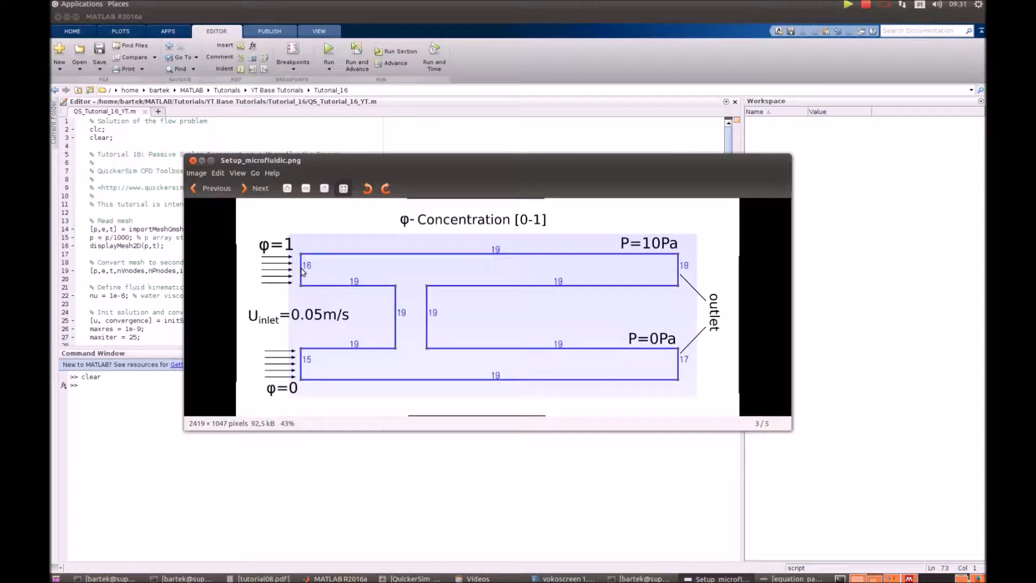
pyautogui.moveTo(486, 370)
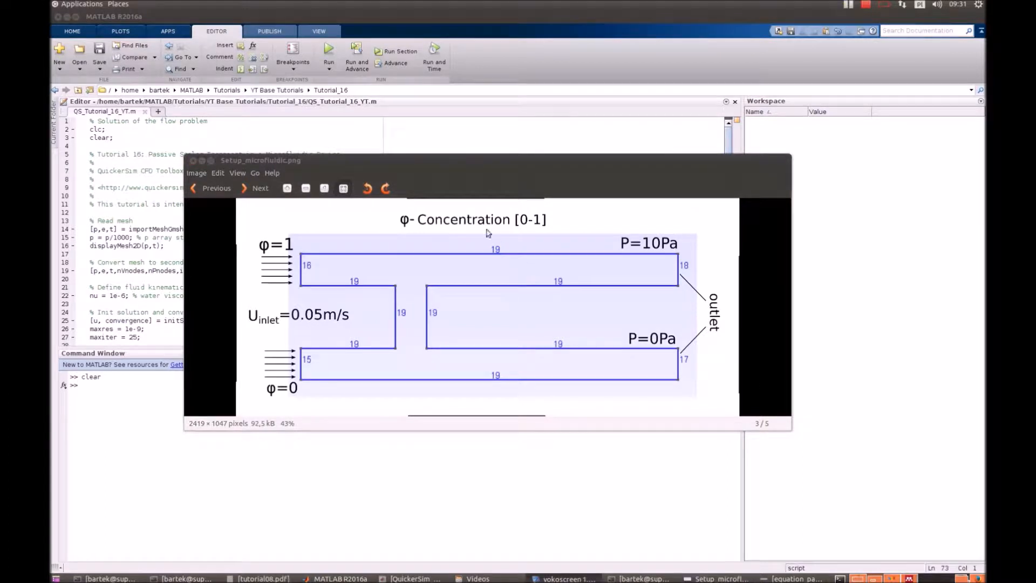
pyautogui.moveTo(413, 164)
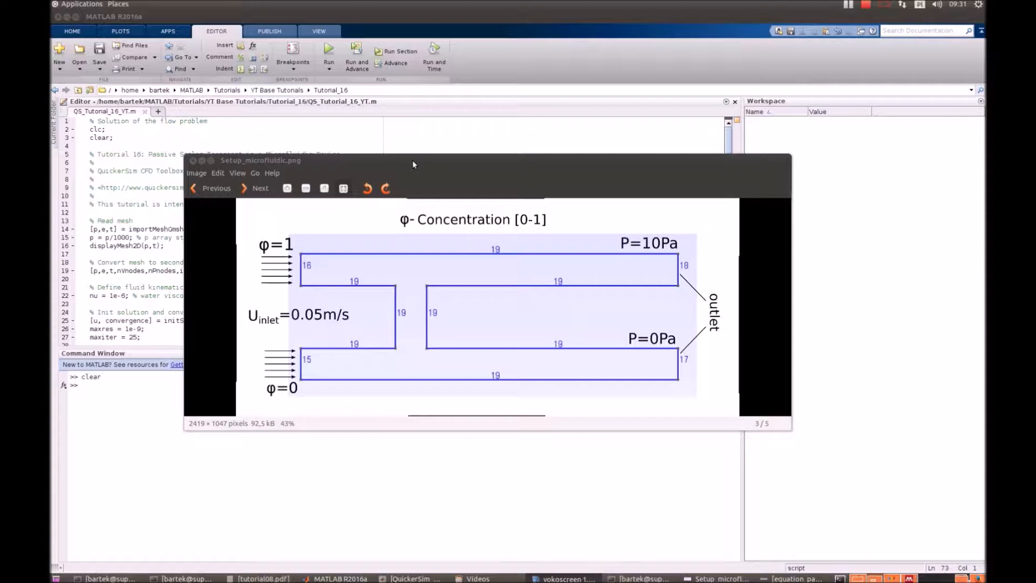
pyautogui.moveTo(317, 164)
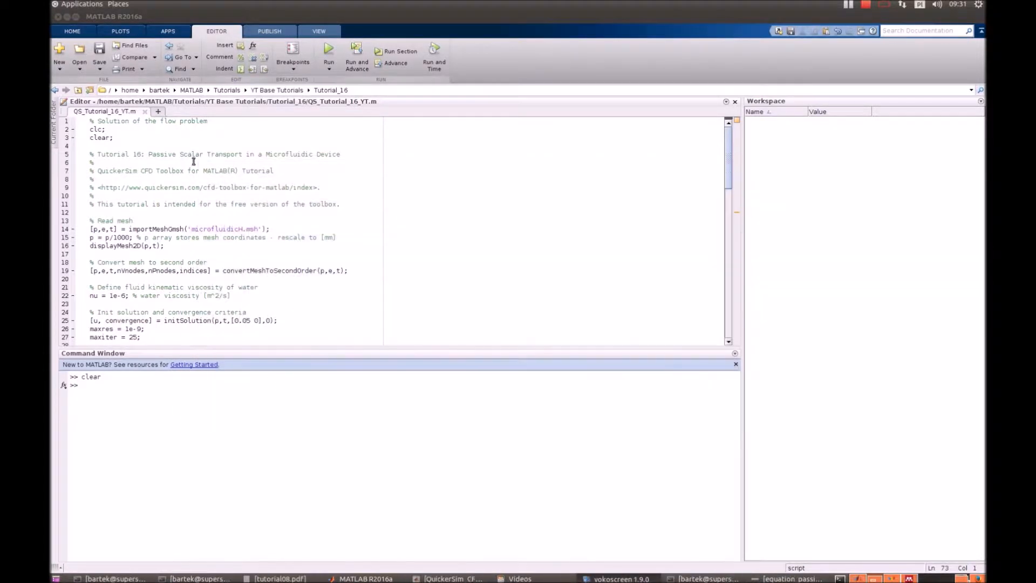
pyautogui.moveTo(238, 253)
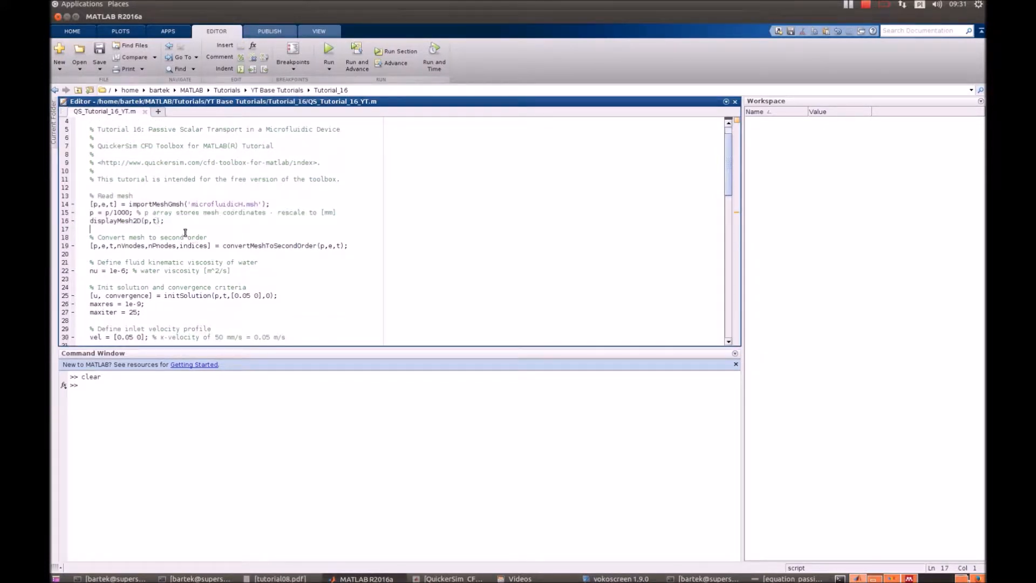
pyautogui.doubleClick(116, 213)
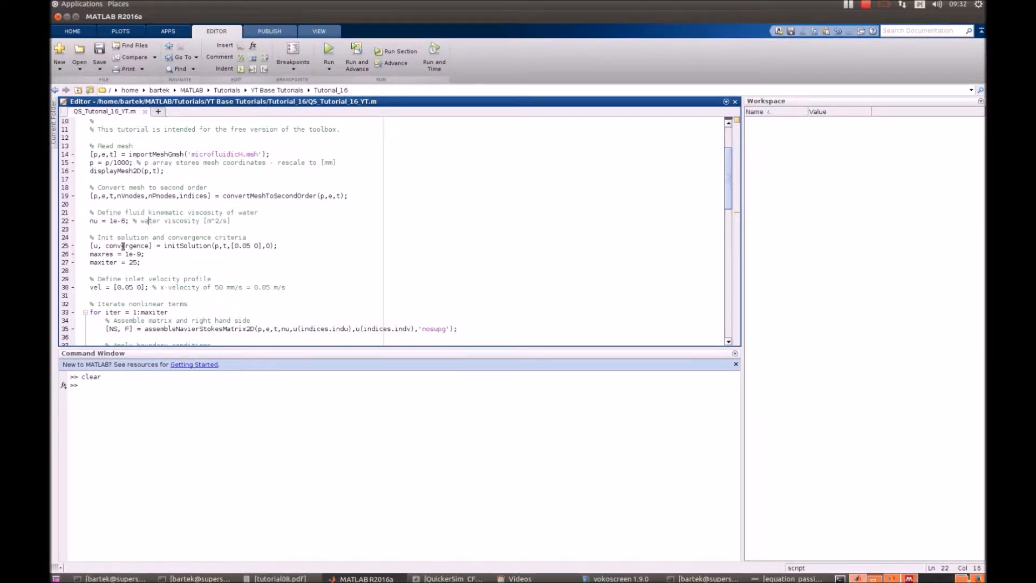
pyautogui.click(93, 270)
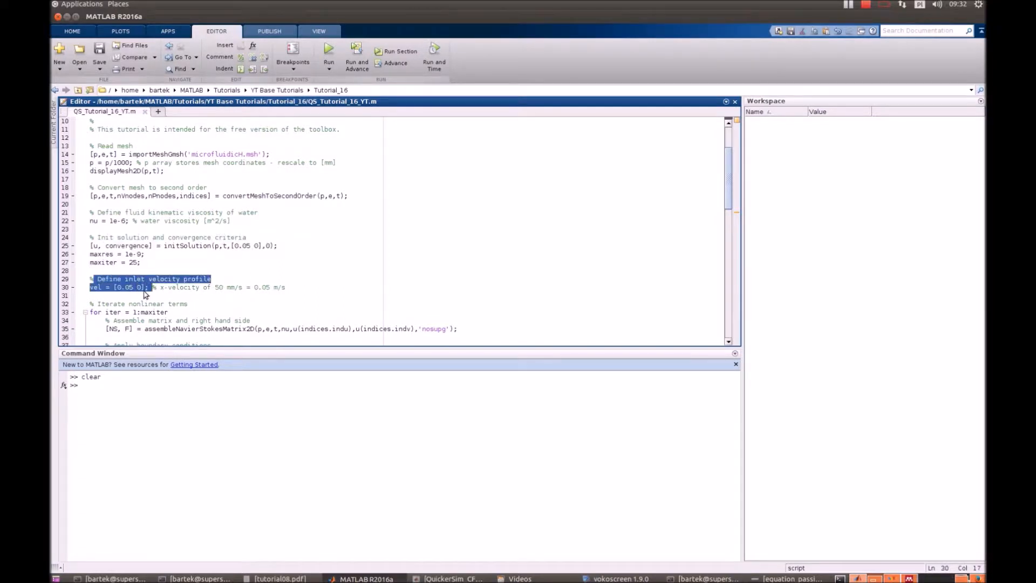
pyautogui.scroll(-3)
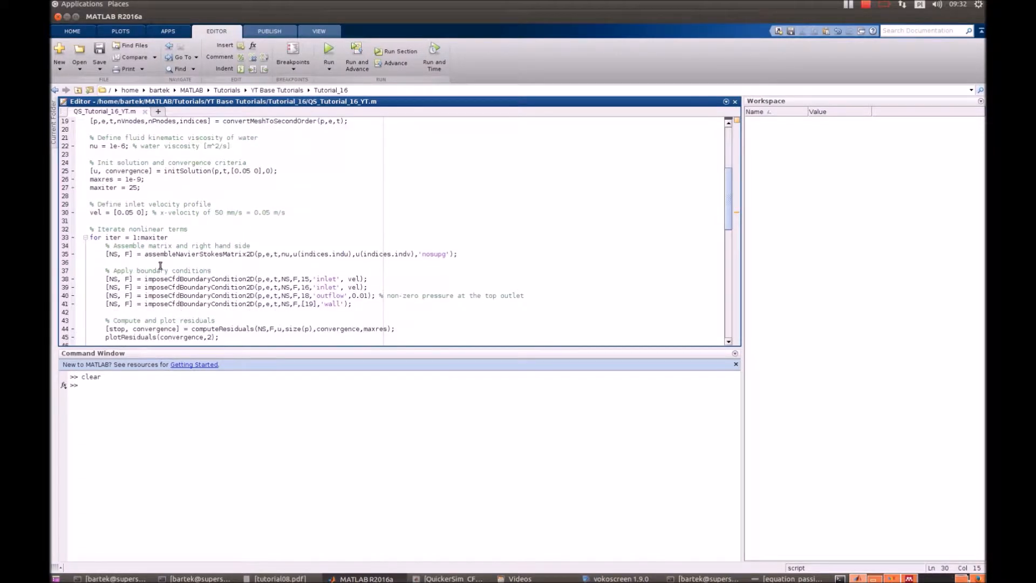
pyautogui.click(187, 229)
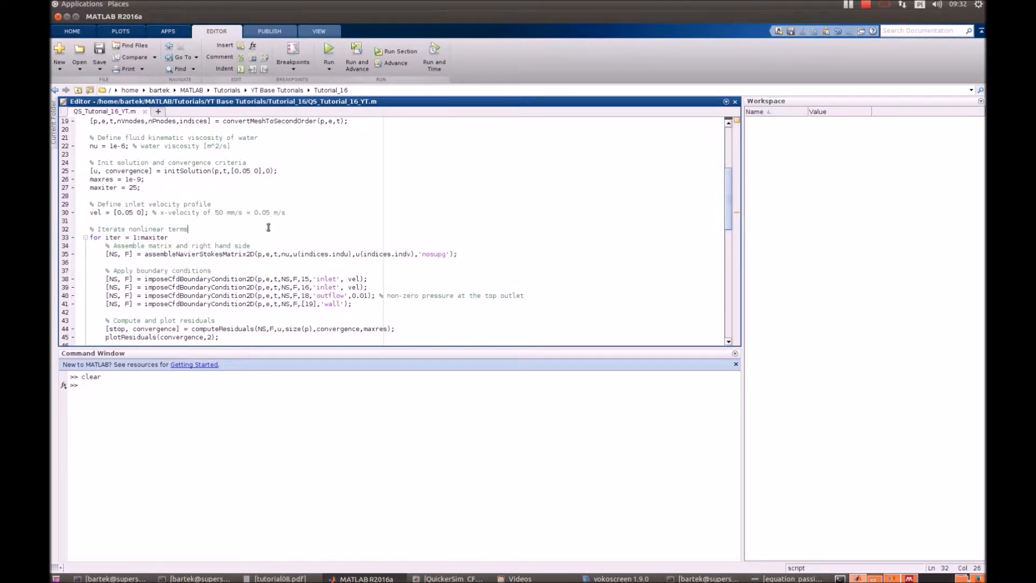
pyautogui.scroll(3)
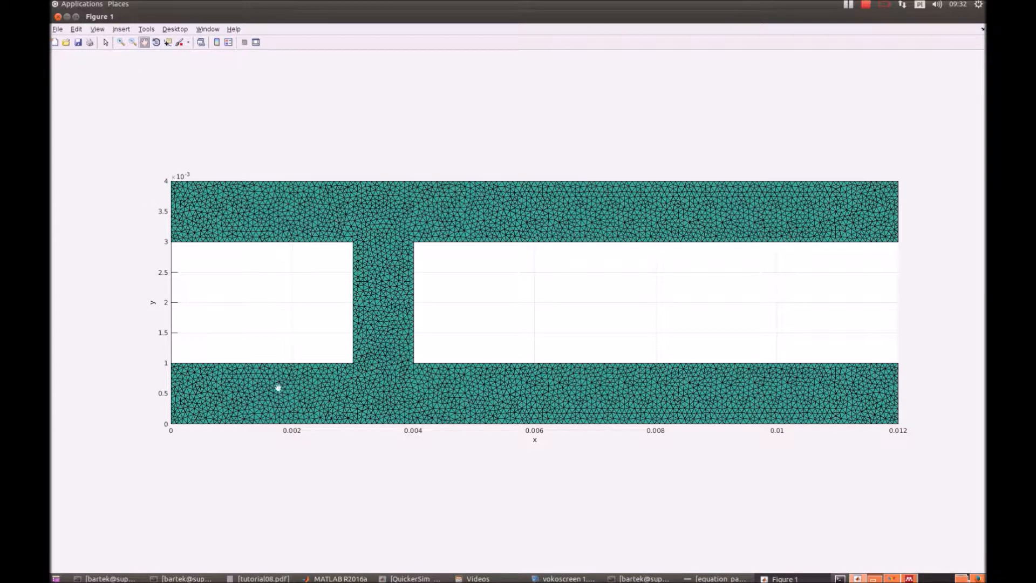
pyautogui.moveTo(193, 222)
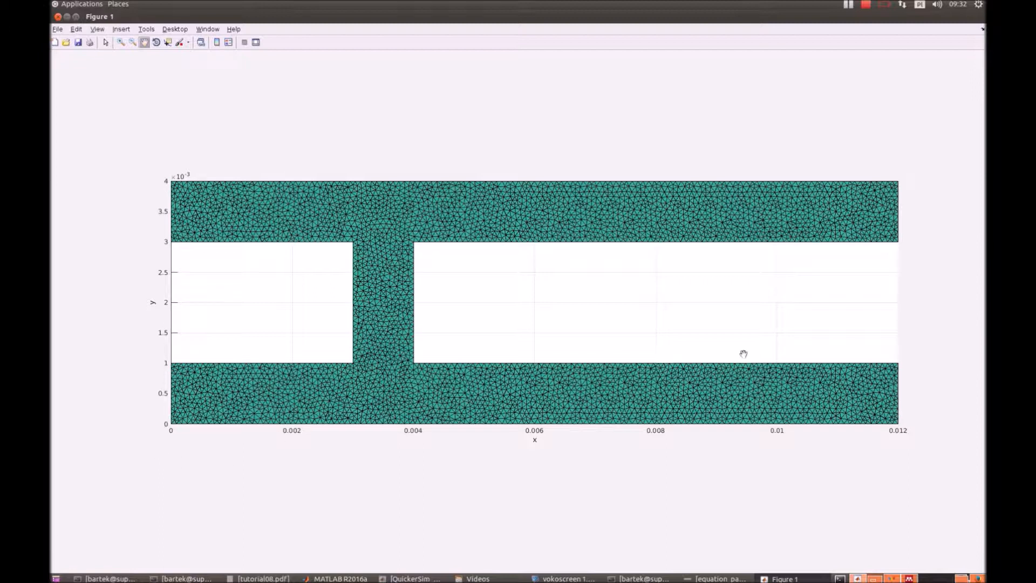
pyautogui.moveTo(905, 439)
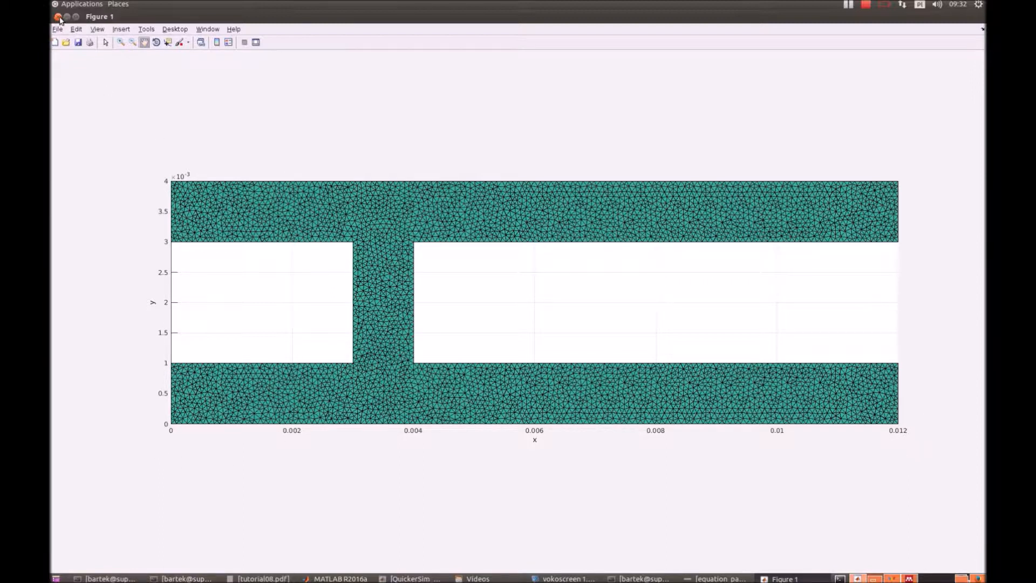
pyautogui.click(340, 578)
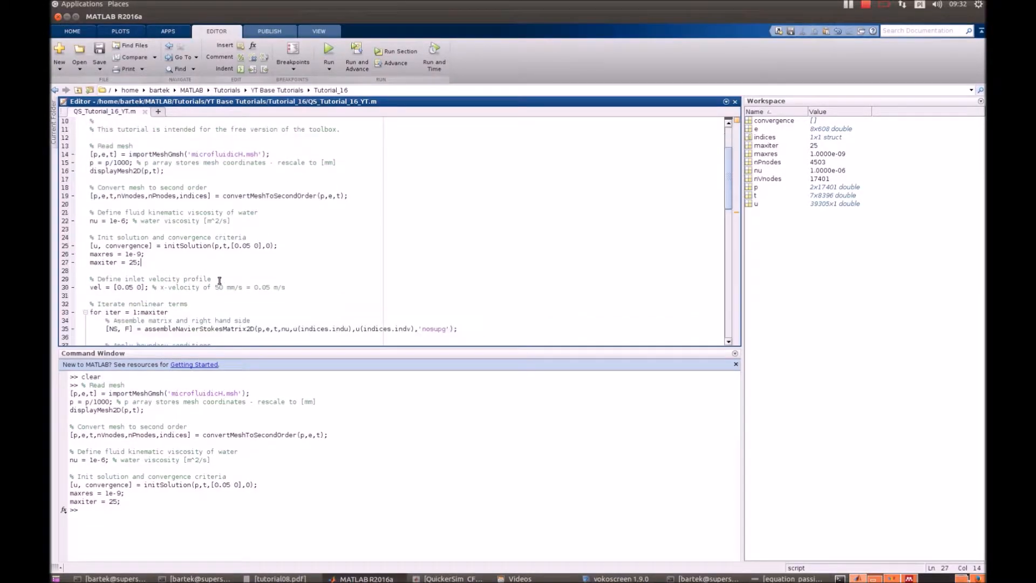
pyautogui.scroll(-3)
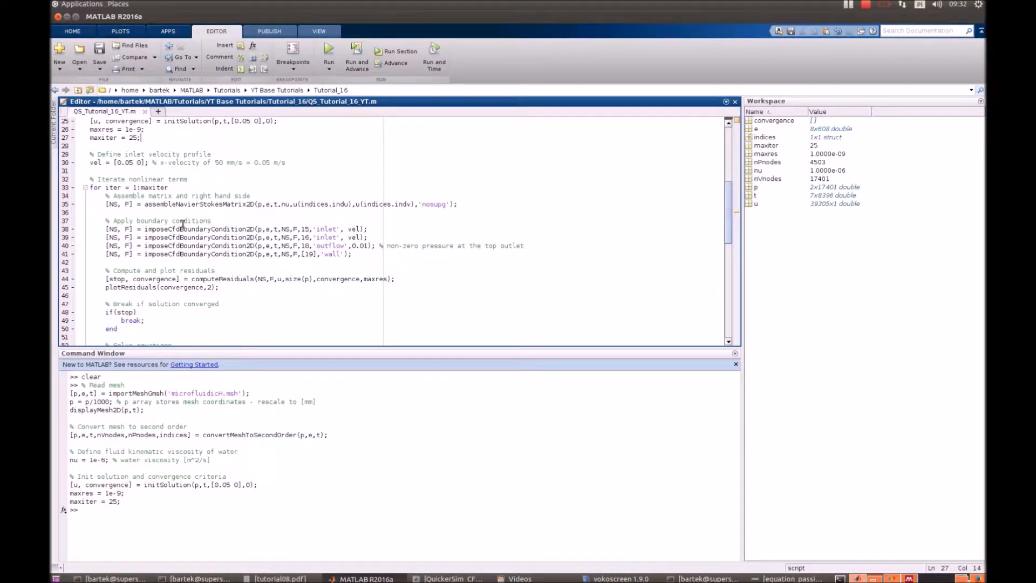
pyautogui.scroll(-3)
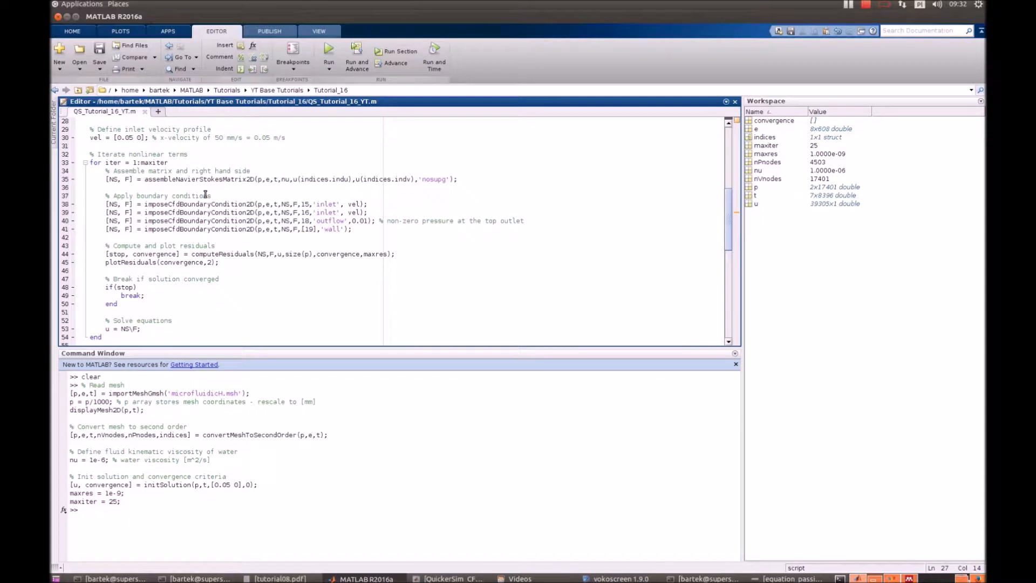
pyautogui.moveTo(906, 460)
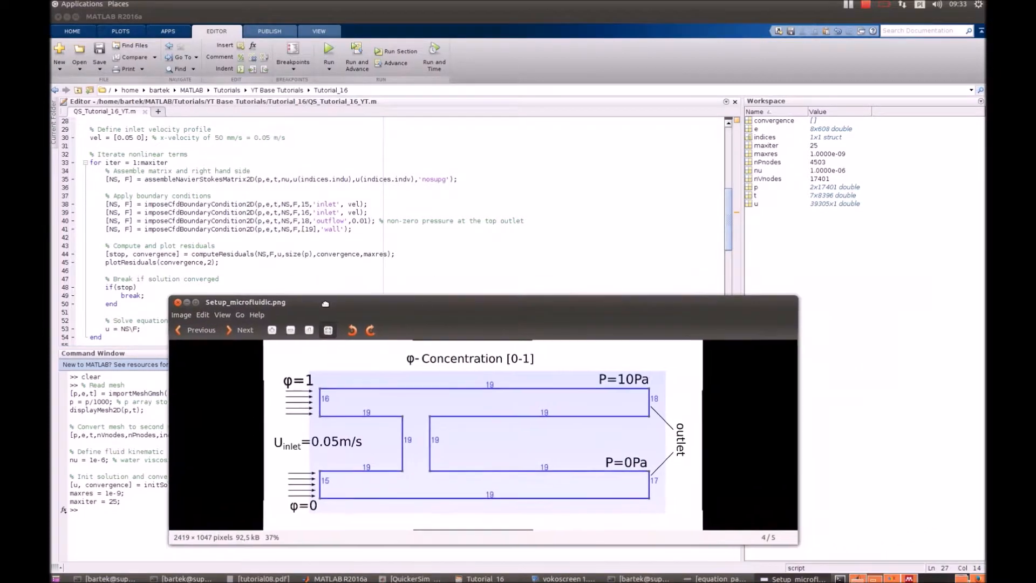
pyautogui.moveTo(307, 413)
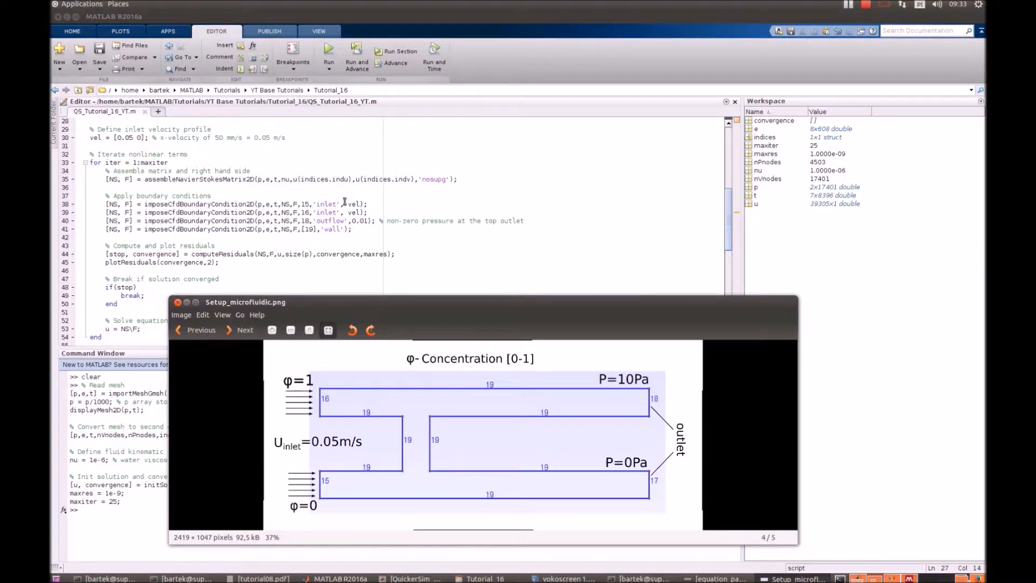
pyautogui.moveTo(364, 410)
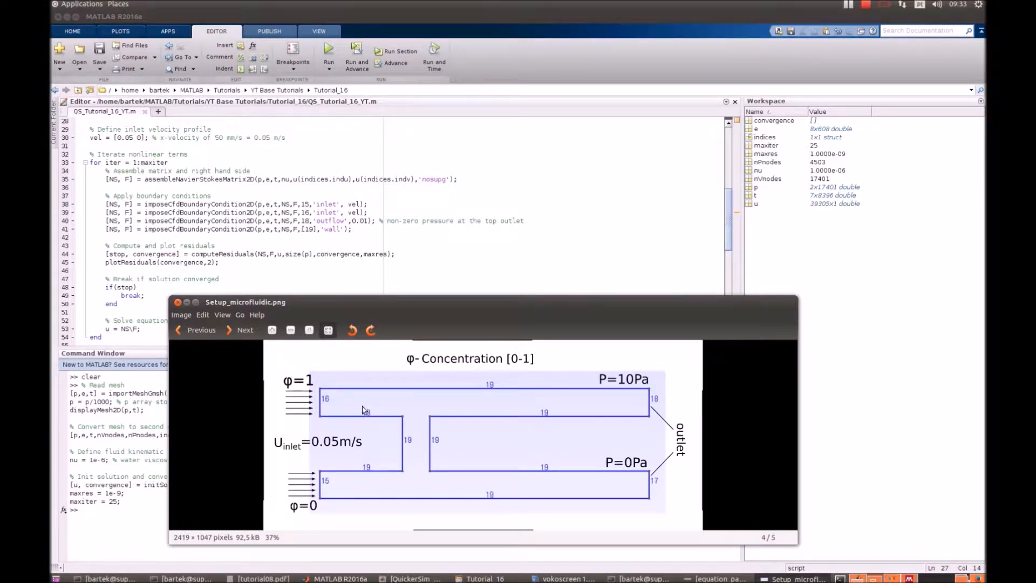
pyautogui.moveTo(385, 490)
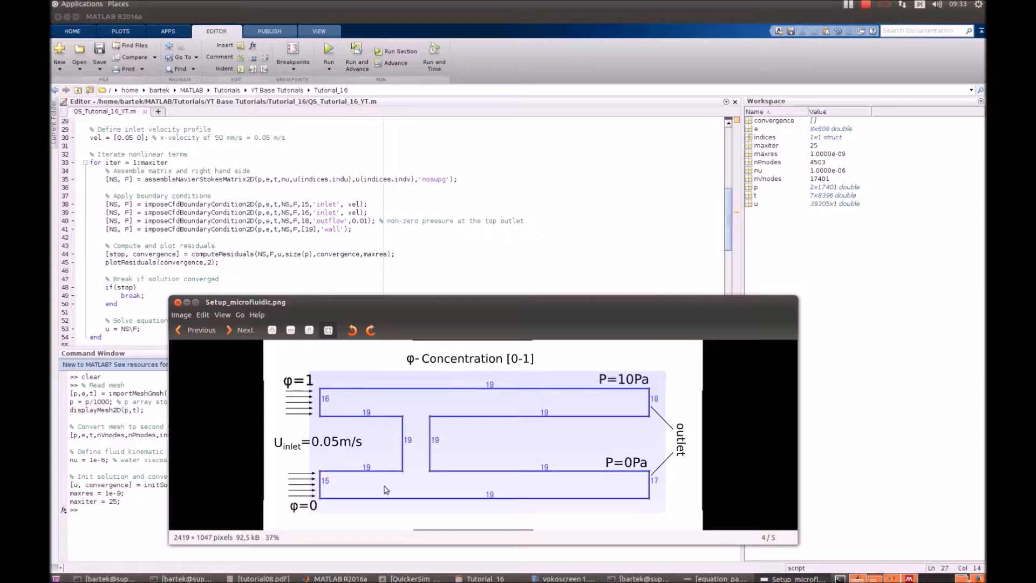
pyautogui.moveTo(398, 510)
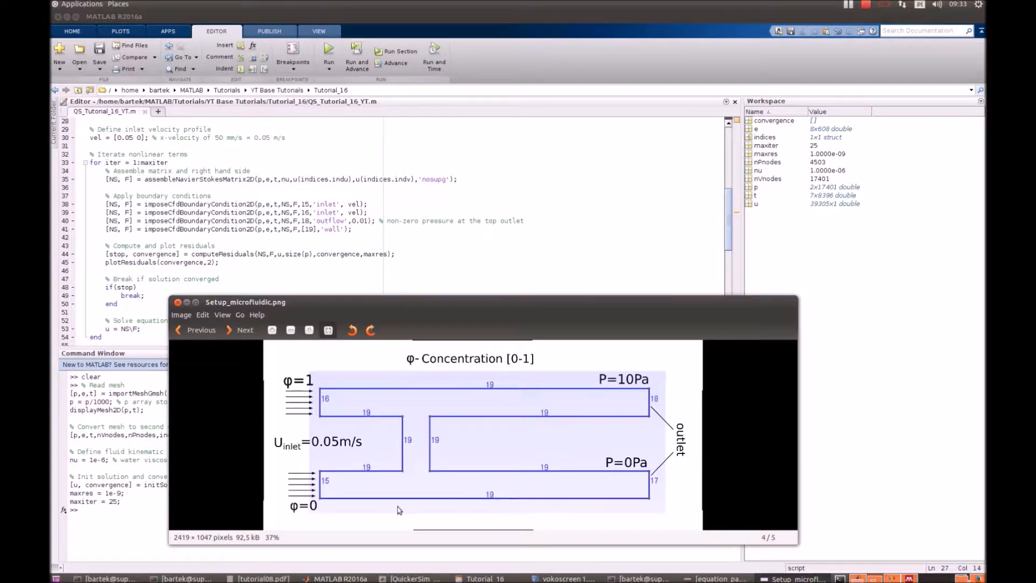
pyautogui.moveTo(371, 511)
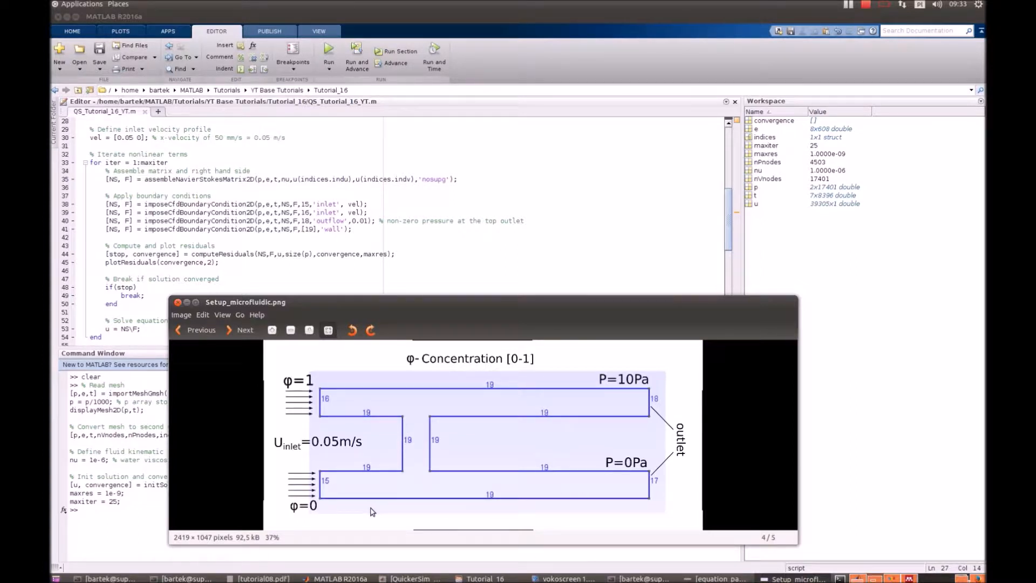
pyautogui.moveTo(653, 405)
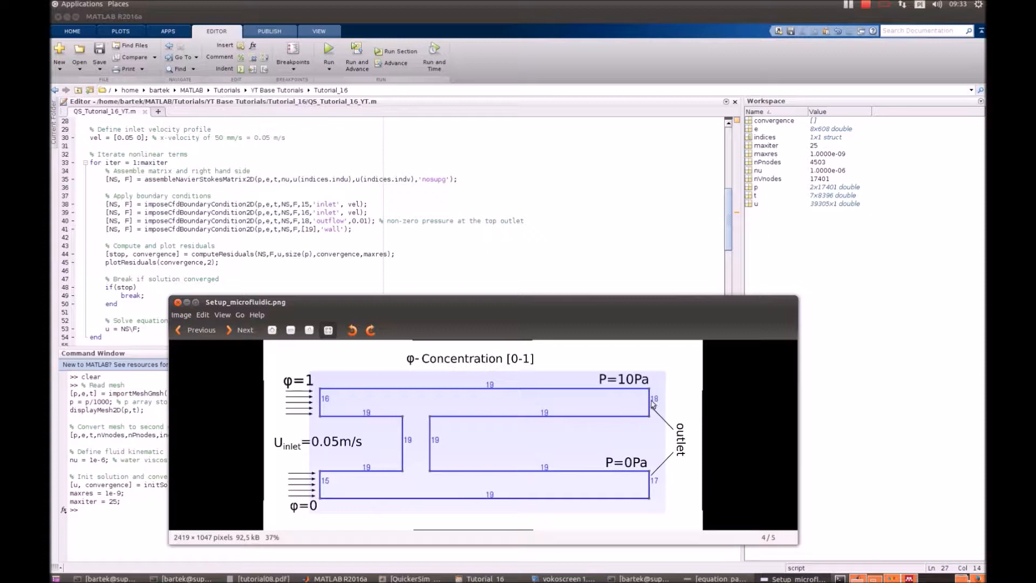
pyautogui.moveTo(648, 410)
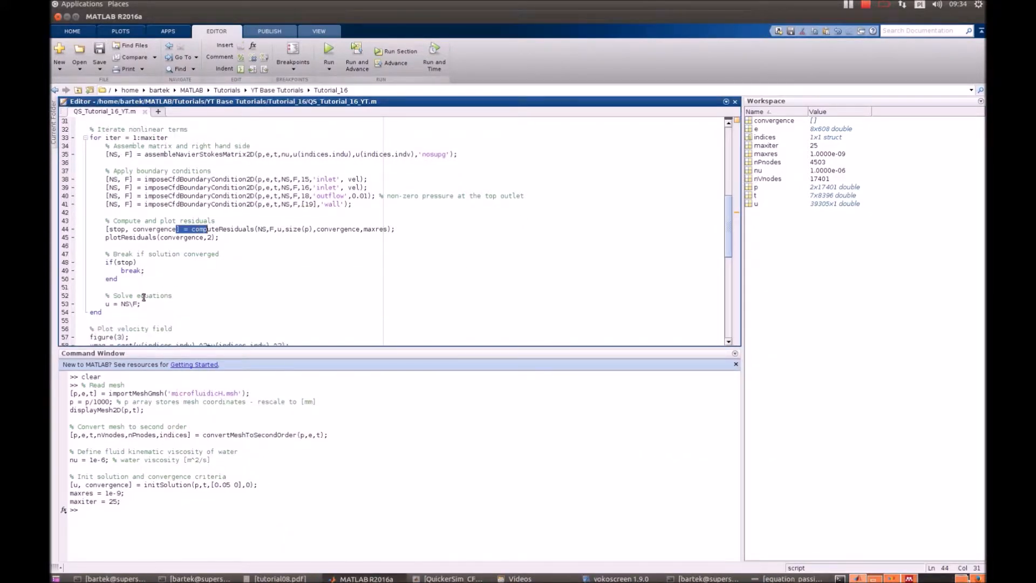
# Step: Evaluate the selected block from the inlet velocity profile through the velocity field plot
pyautogui.scroll(-3)
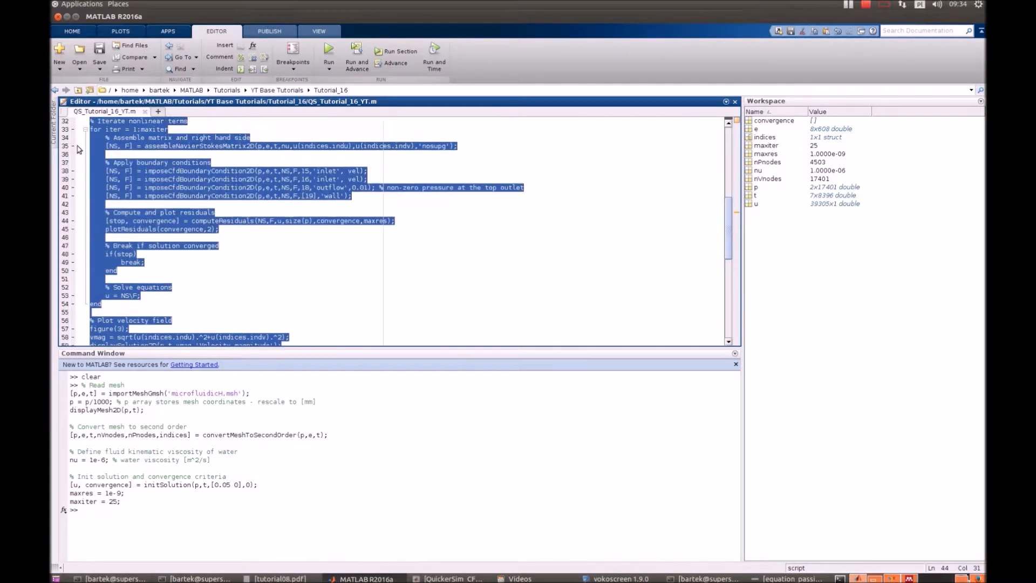
pyautogui.scroll(3)
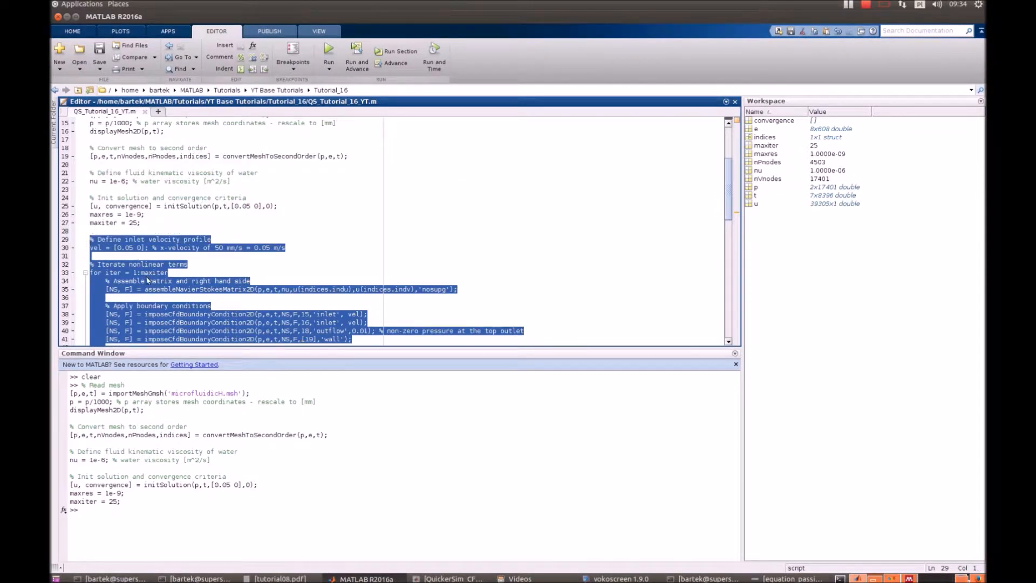
pyautogui.click(328, 56)
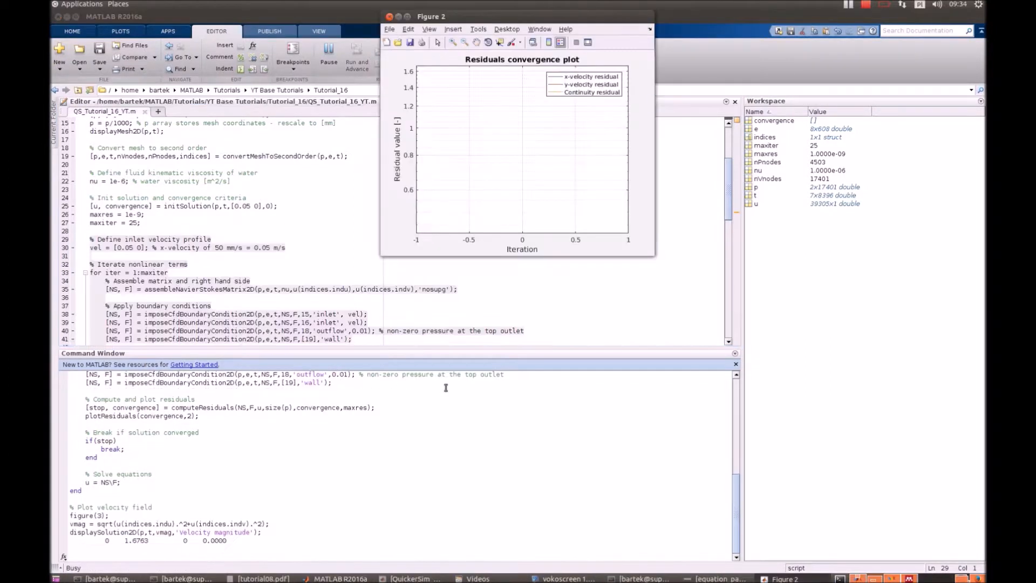
pyautogui.moveTo(664, 267)
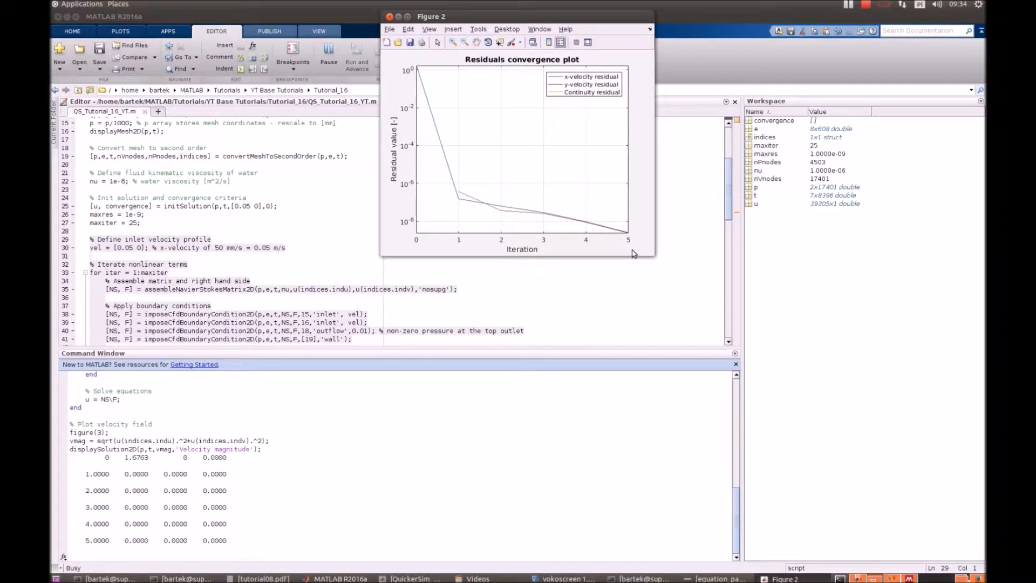
# Step: Let the solver loop run until residuals converge, filling the Figure 2 convergence plot
pyautogui.click(328, 49)
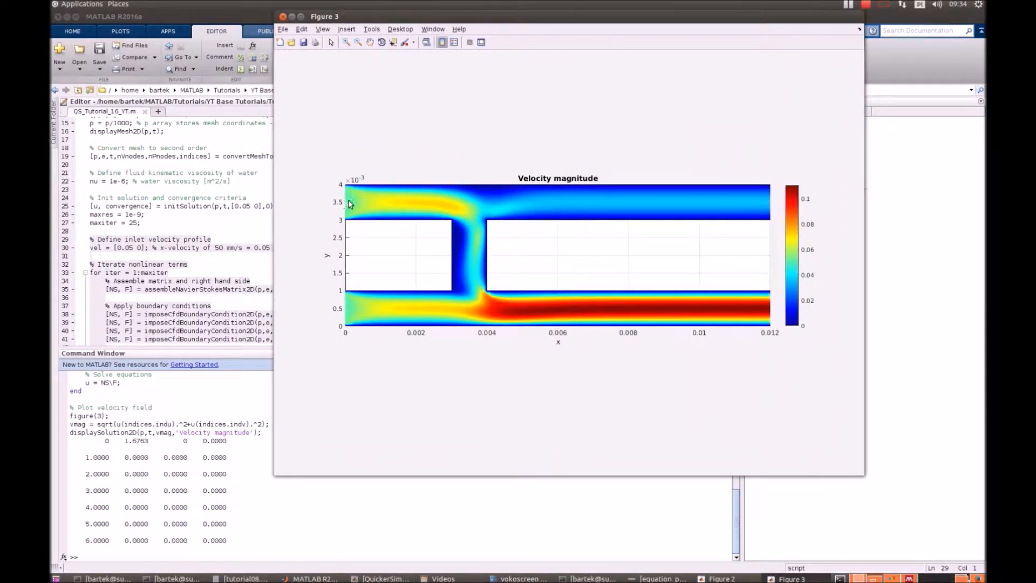
pyautogui.moveTo(468, 213)
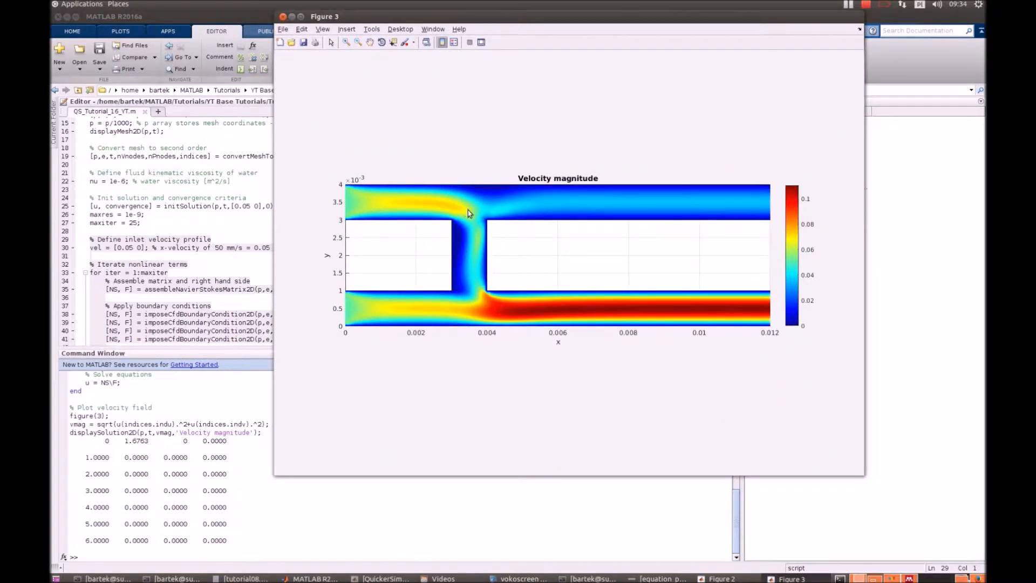
pyautogui.moveTo(368, 318)
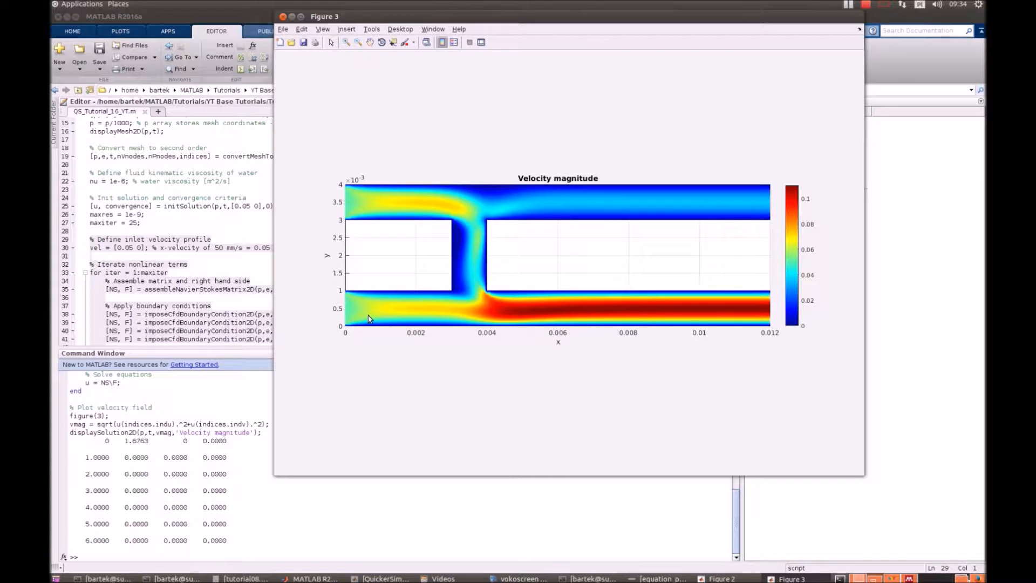
pyautogui.moveTo(766, 181)
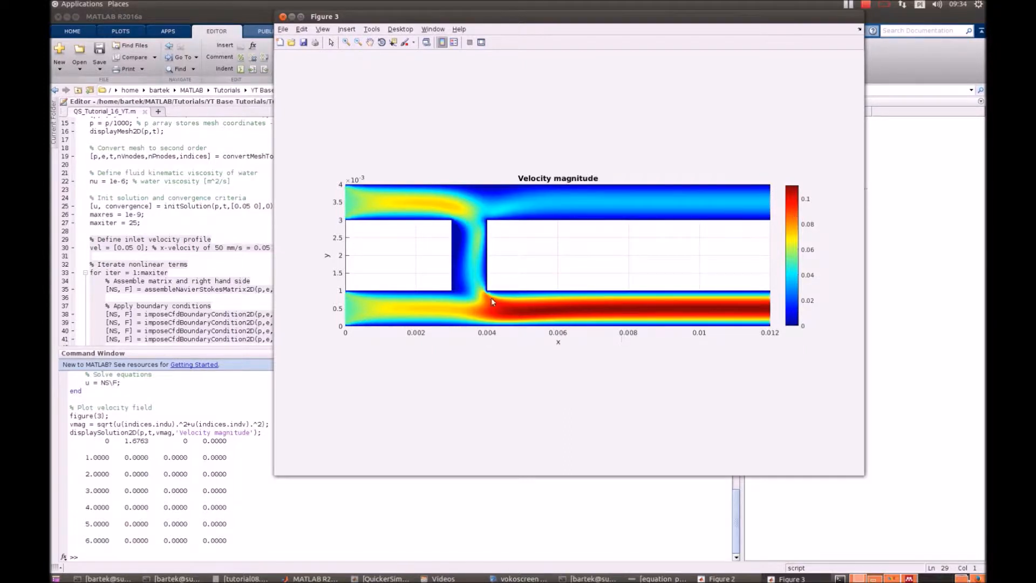
pyautogui.moveTo(492, 213)
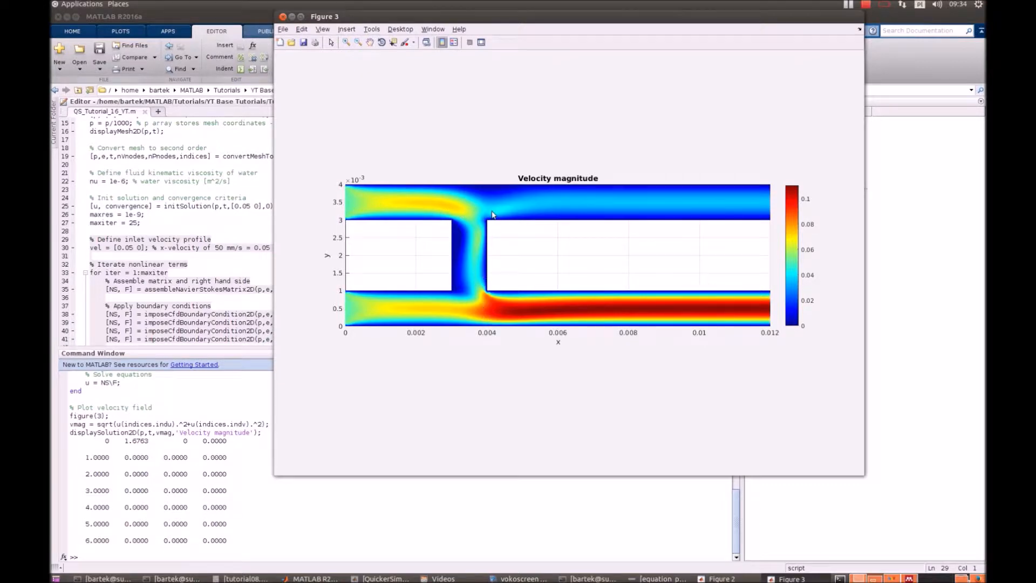
pyautogui.moveTo(755, 319)
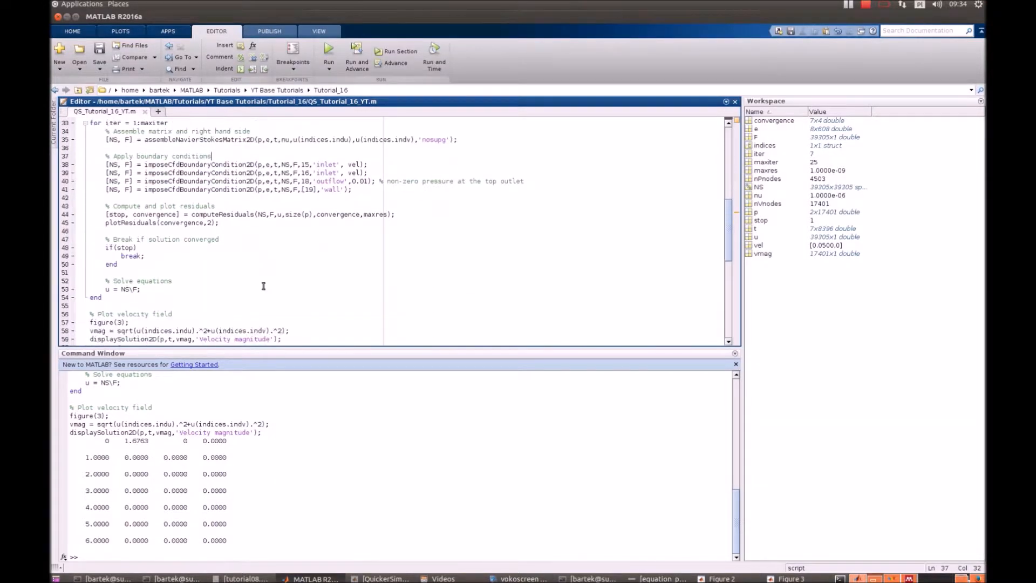
# Step: Evaluate lines 82–85 to plot the channel pressure map in Pa in Figure 5
pyautogui.scroll(-3)
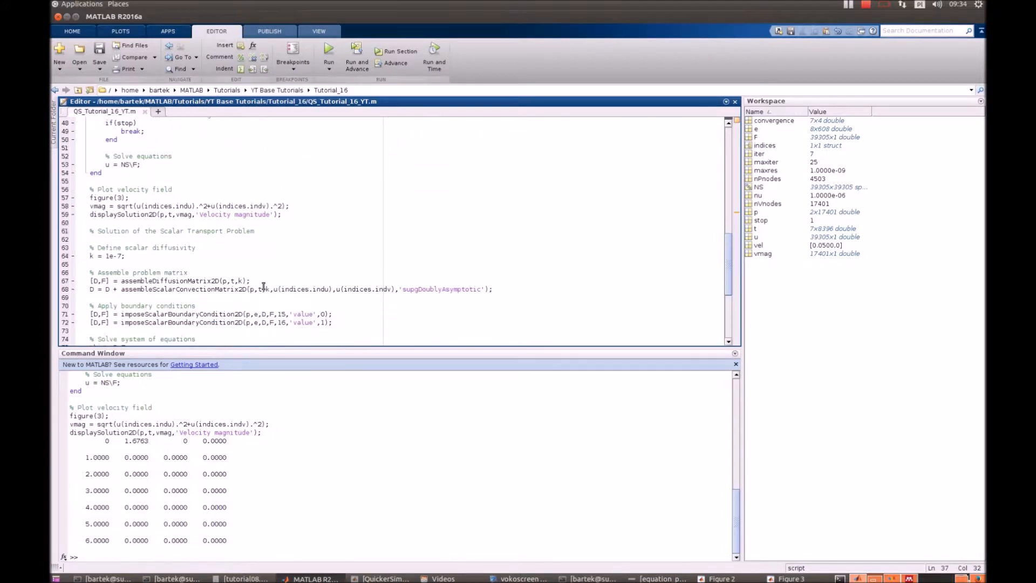
pyautogui.scroll(-3)
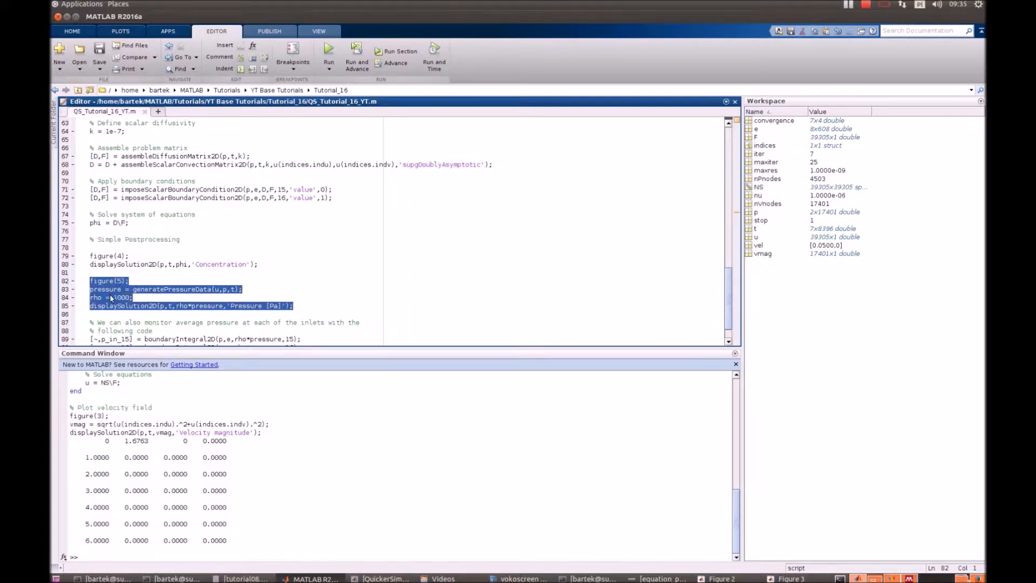
pyautogui.rightClick(112, 298)
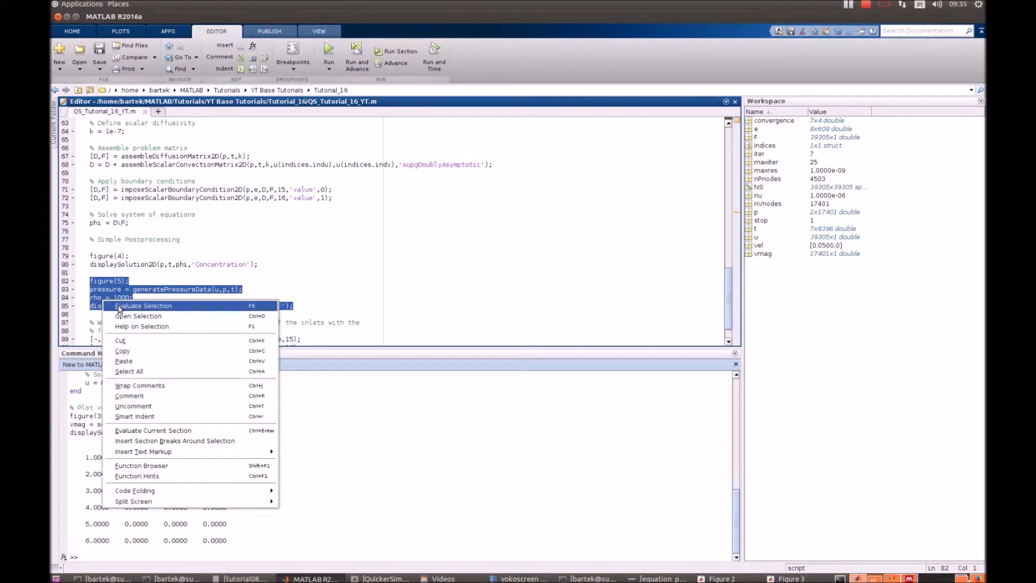
pyautogui.click(144, 305)
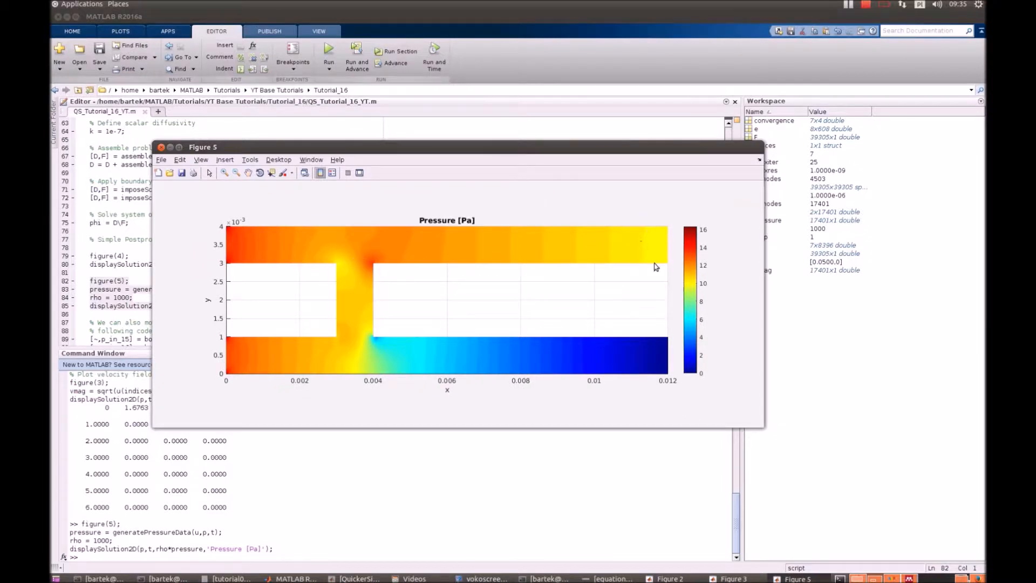
pyautogui.moveTo(516, 361)
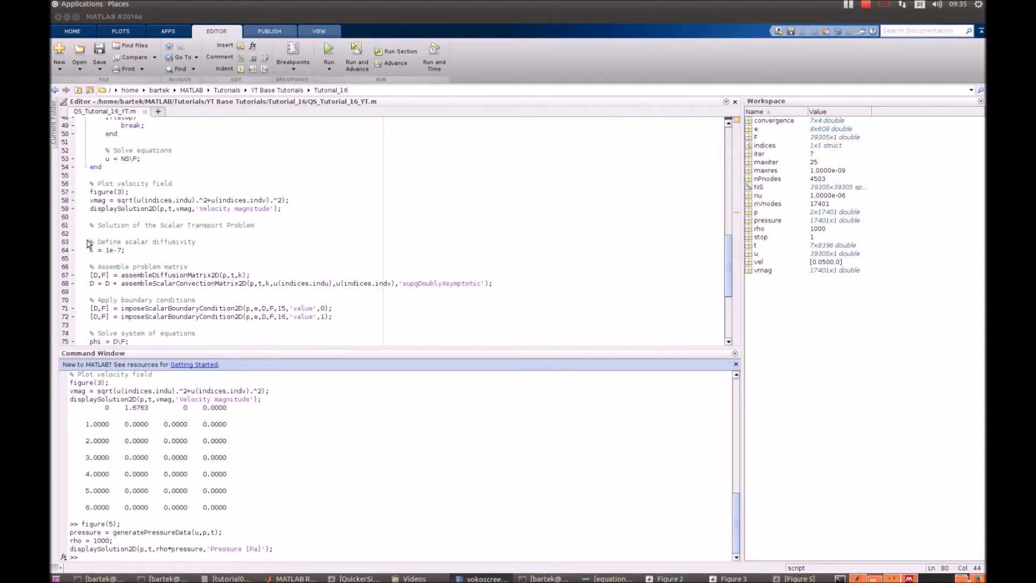
# Step: Select the scalar diffusivity 'k = 1e-7;' and bring up the passive scalar transport equation image
pyautogui.doubleClick(119, 241)
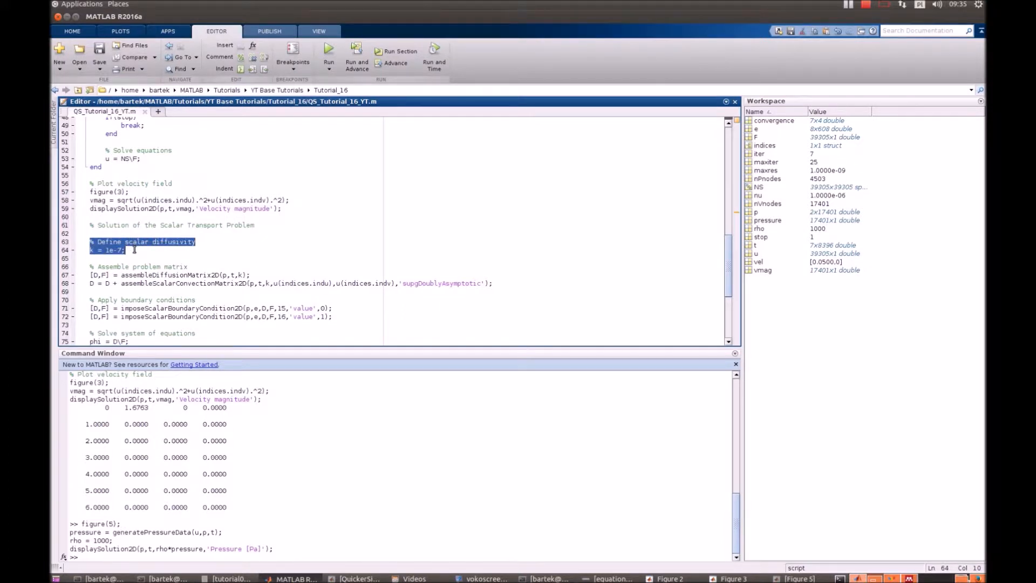
pyautogui.click(608, 578)
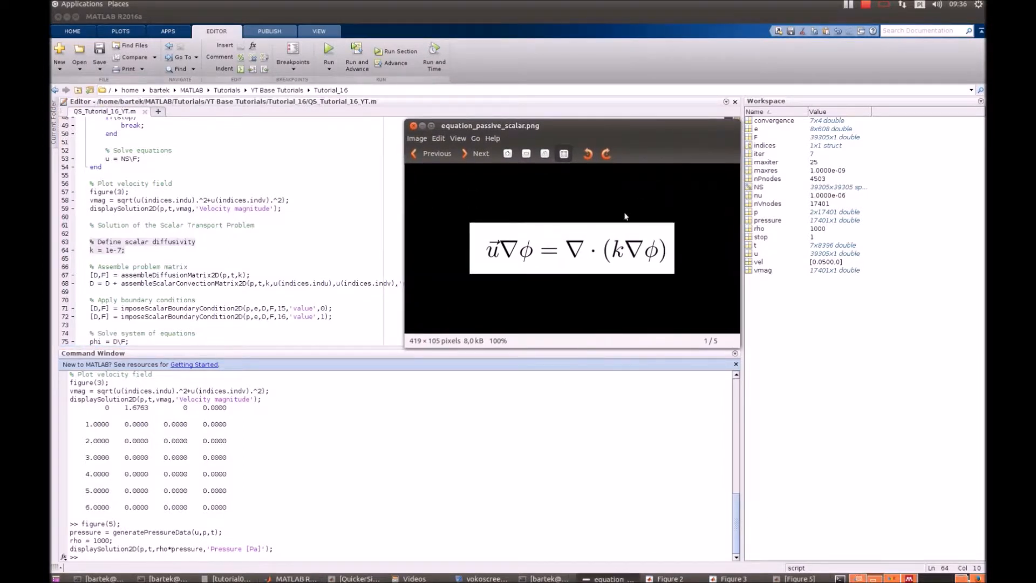
pyautogui.moveTo(532, 257)
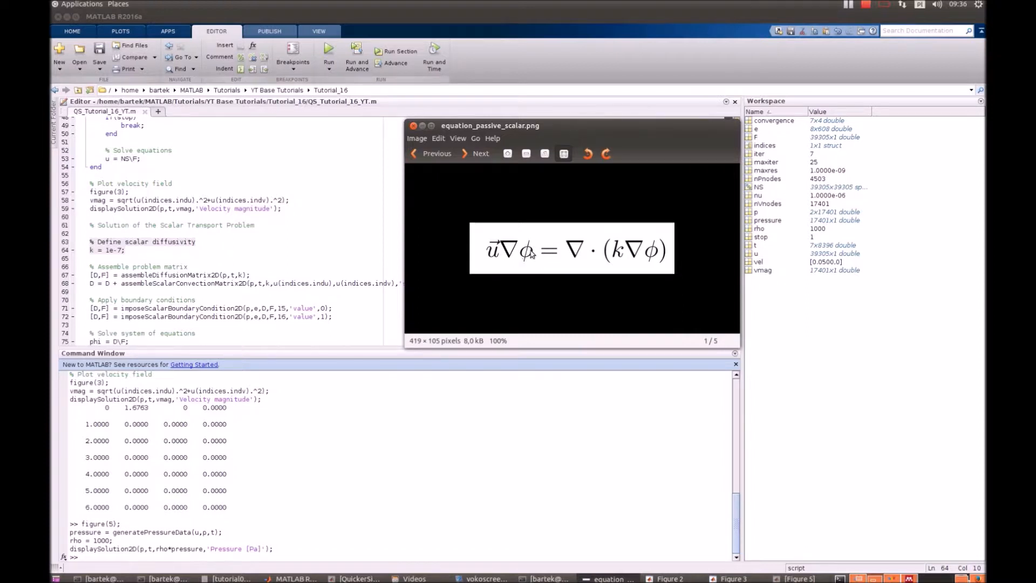
pyautogui.moveTo(650, 261)
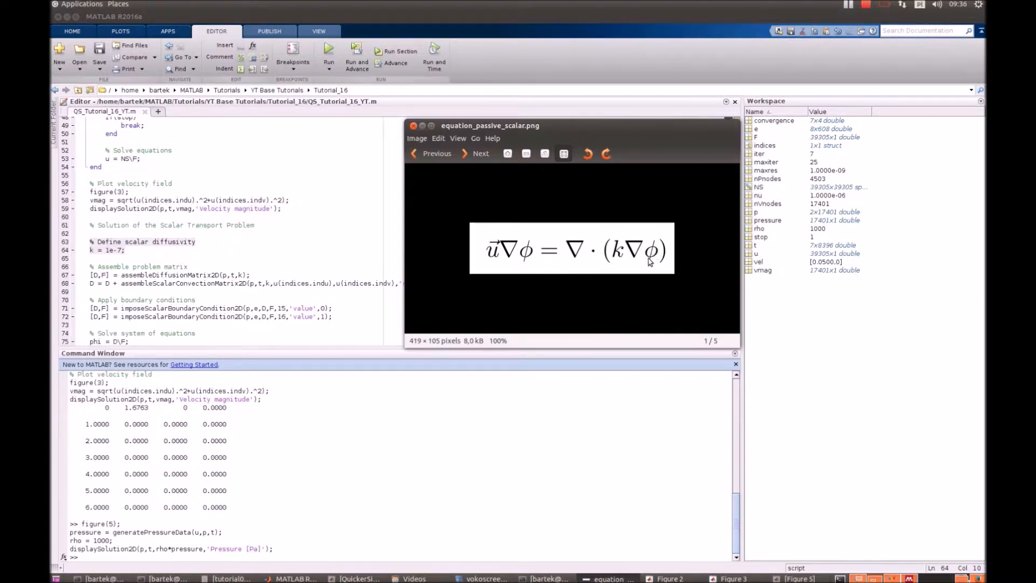
pyautogui.moveTo(583, 261)
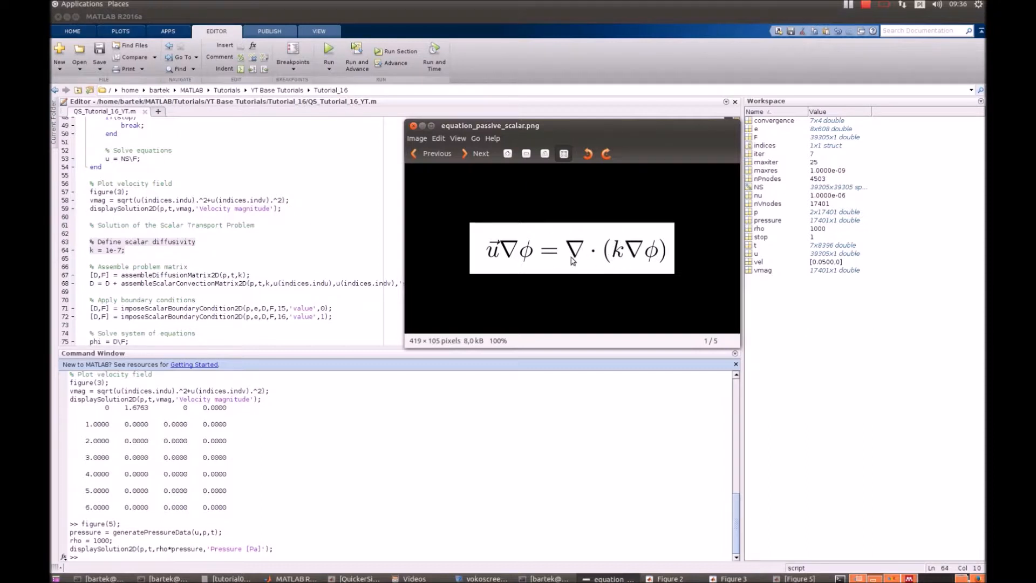
pyautogui.moveTo(634, 252)
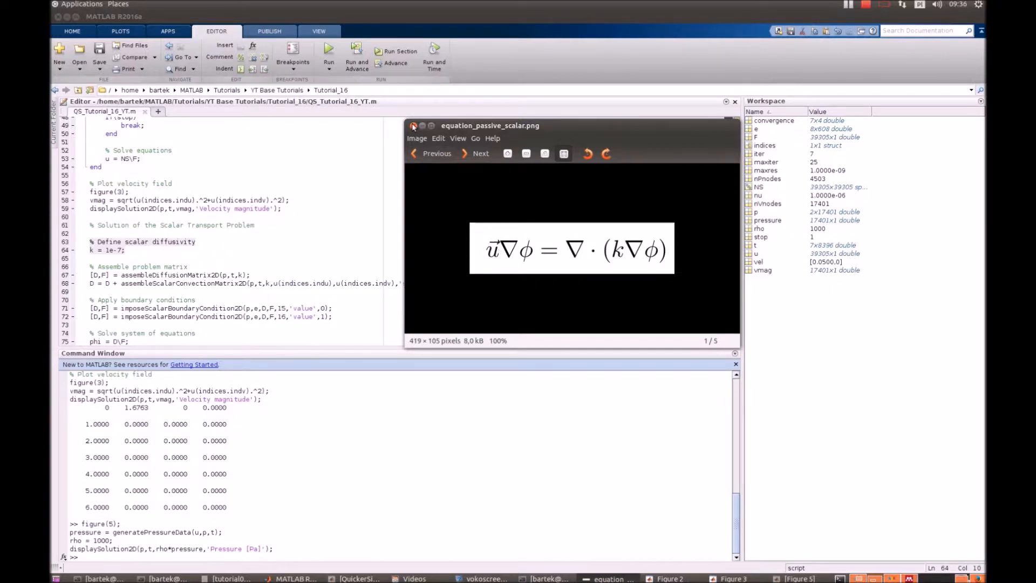
# Step: Highlight the diffusion assembly with k, the convection velocity inputs and the supgDoublyAsymptotic option
pyautogui.click(412, 125)
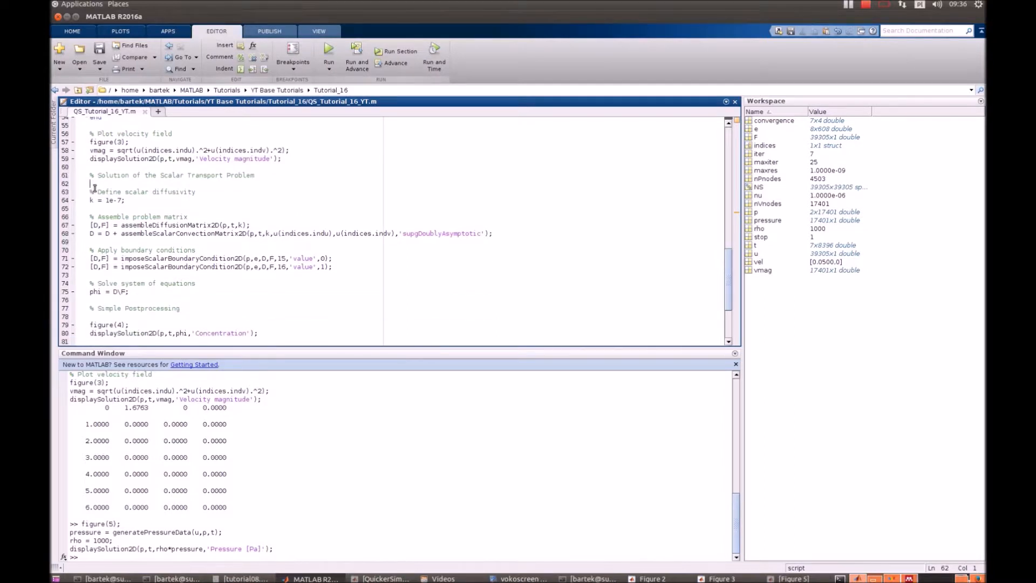
pyautogui.moveTo(91, 192); pyautogui.dragTo(192, 225)
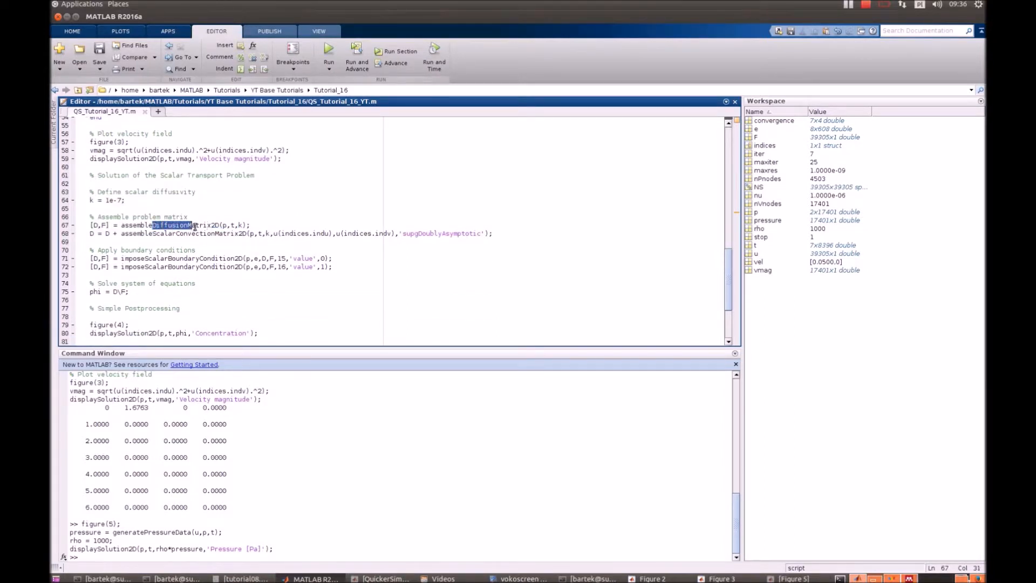
pyautogui.click(241, 224)
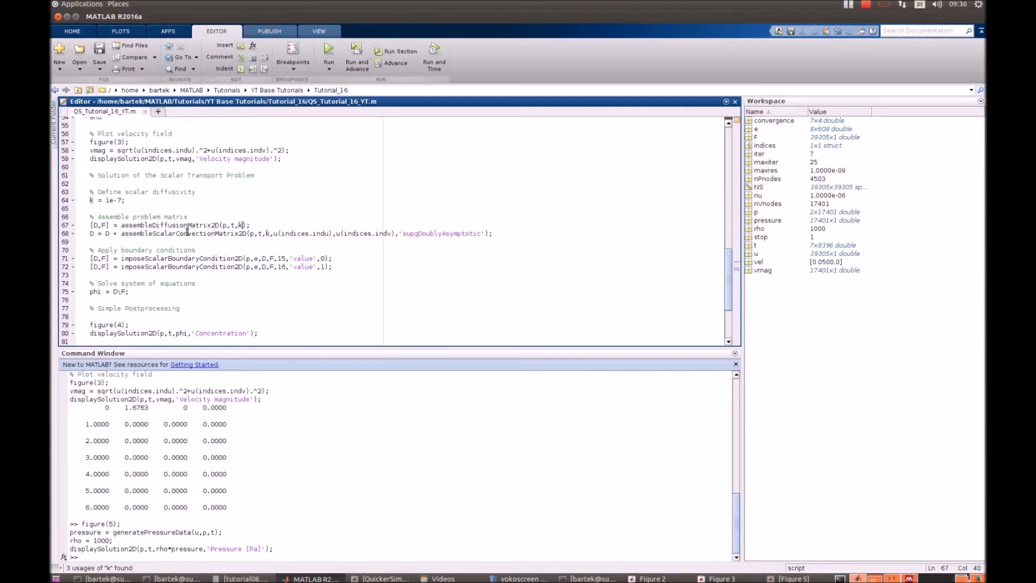
pyautogui.doubleClick(198, 233)
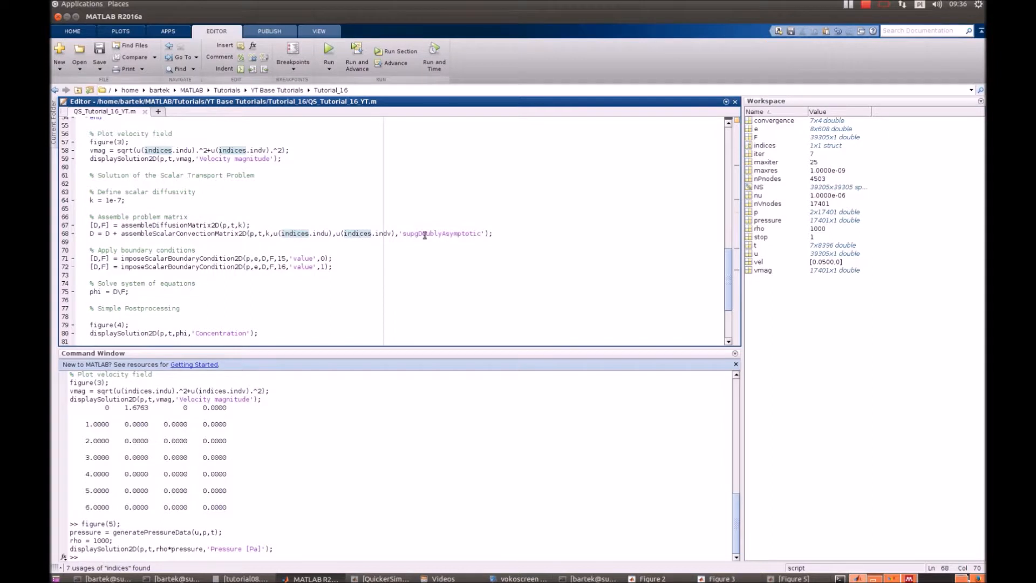
pyautogui.doubleClick(440, 233)
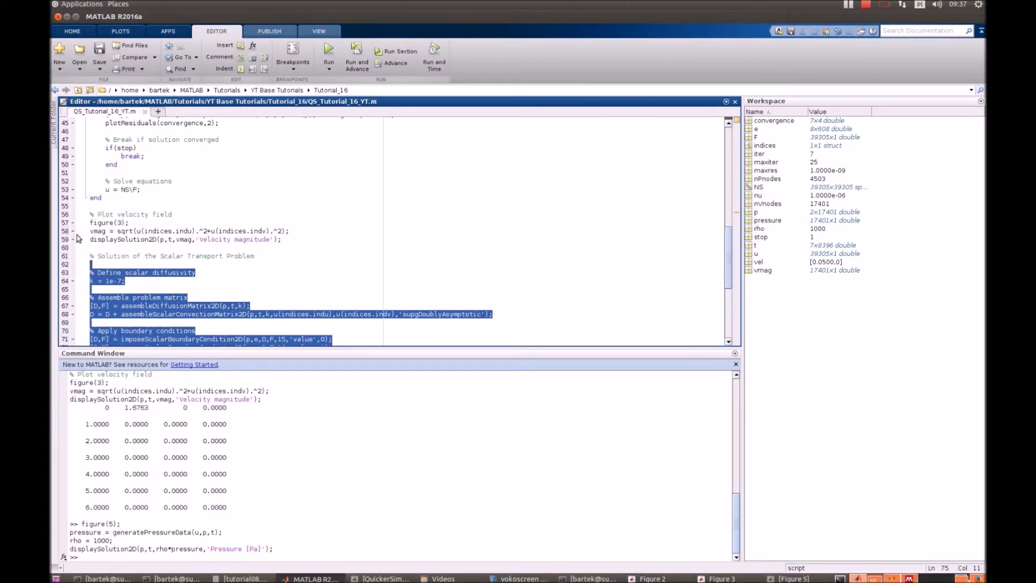
# Step: Evaluate the scalar transport selection to show the Figure 4 concentration map with the mixing layer
pyautogui.rightClick(117, 280)
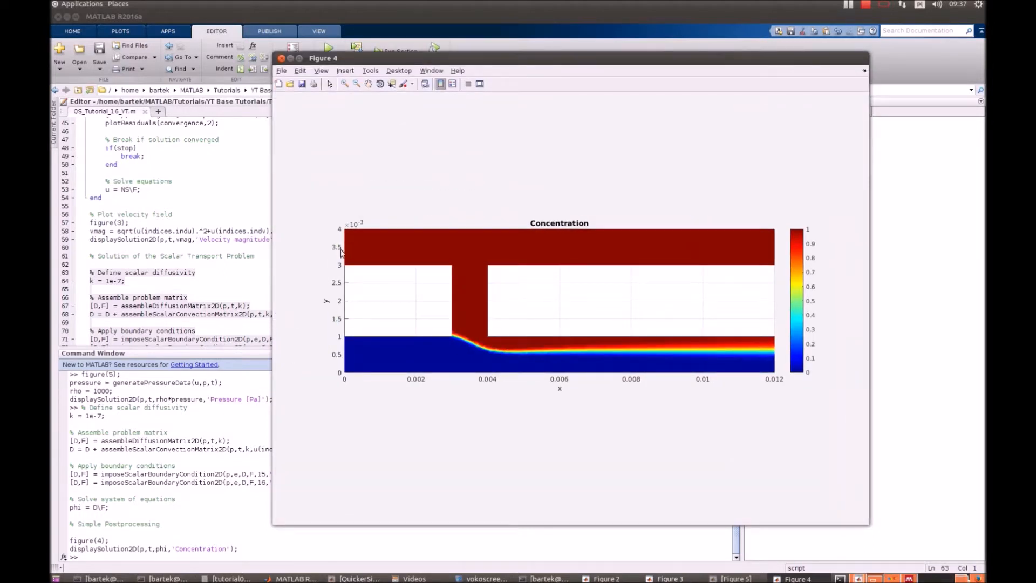
pyautogui.moveTo(408, 247)
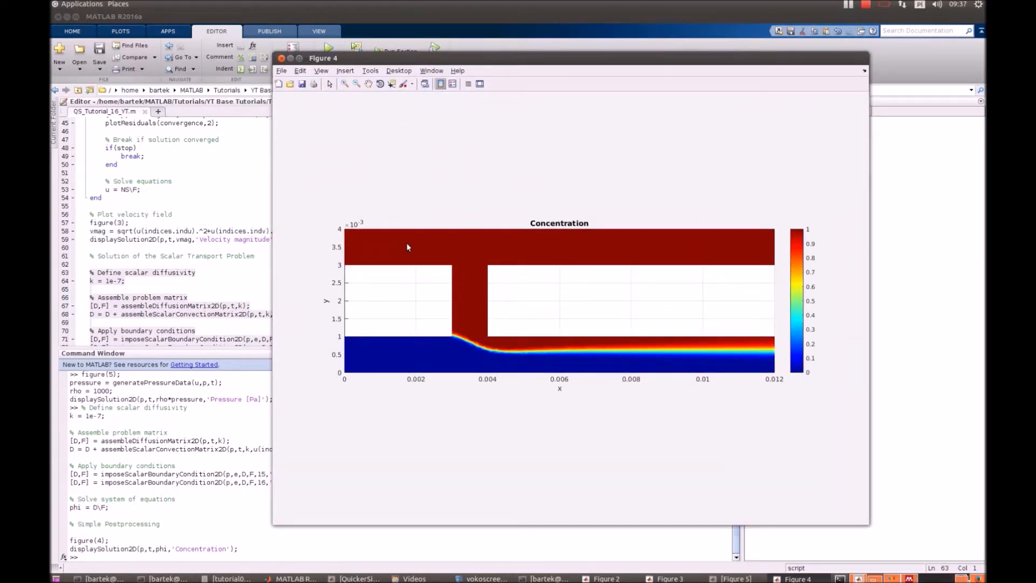
pyautogui.moveTo(464, 277)
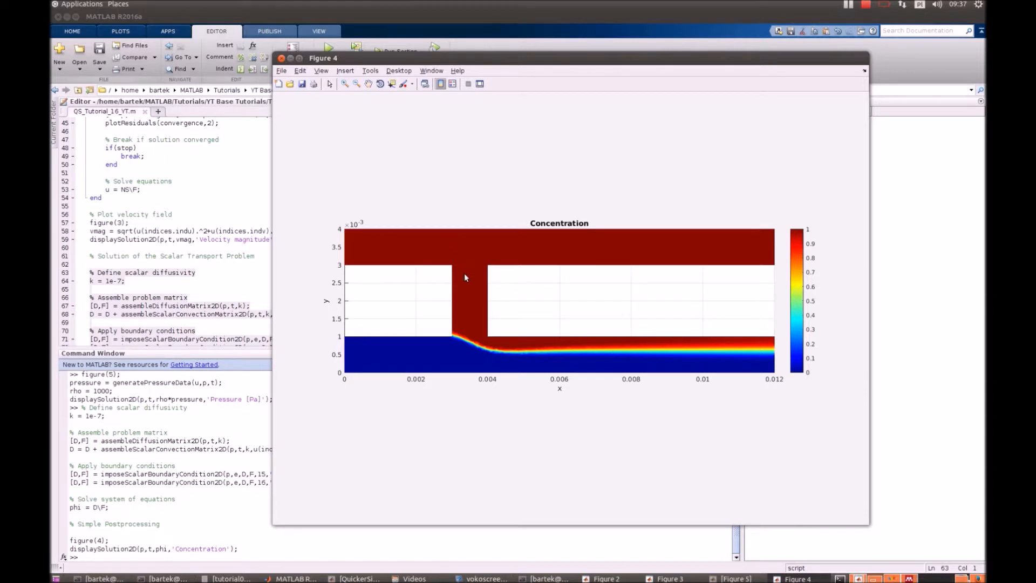
pyautogui.moveTo(473, 338)
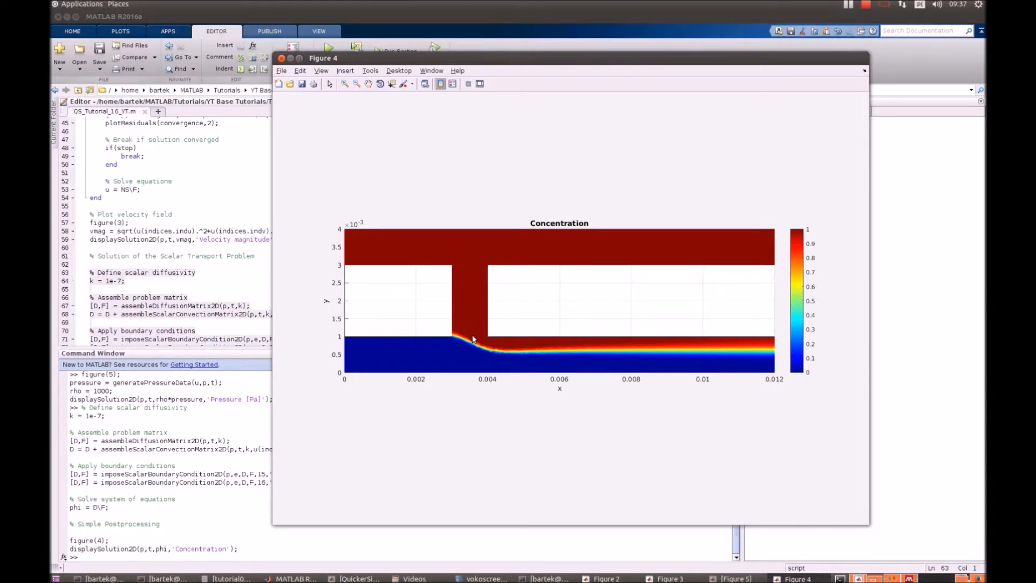
pyautogui.moveTo(386, 273)
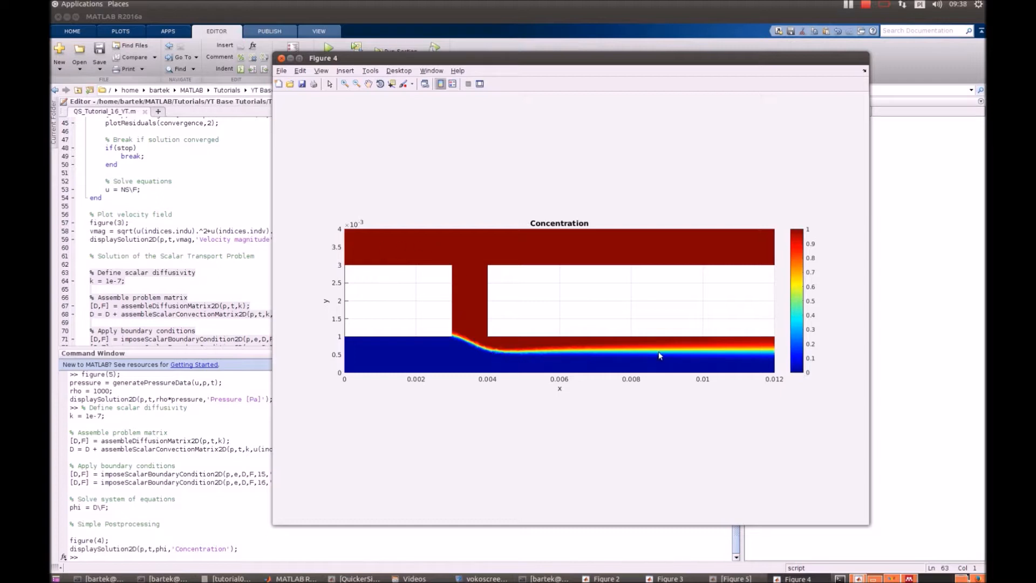
pyautogui.moveTo(402, 241)
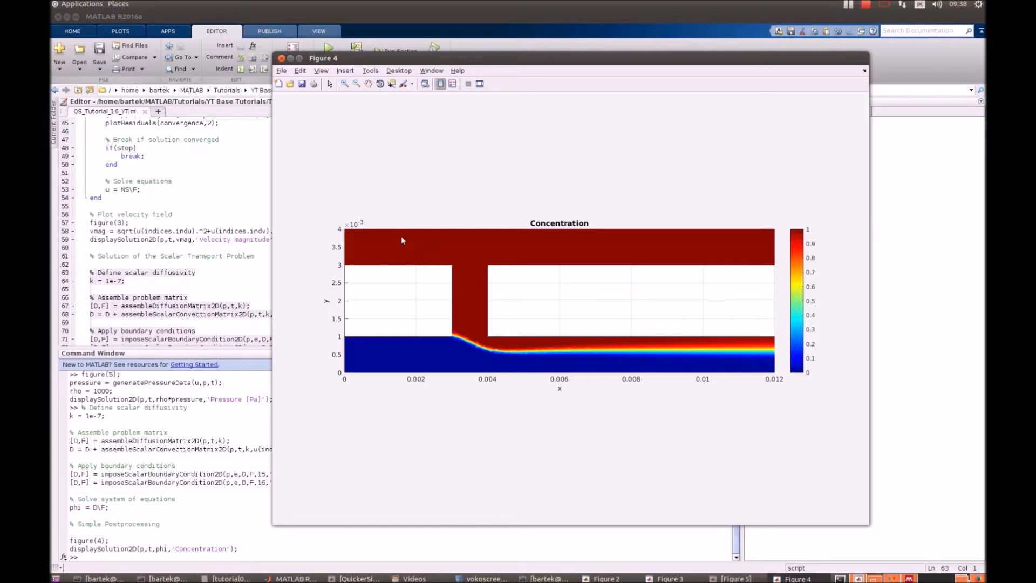
pyautogui.moveTo(778, 350)
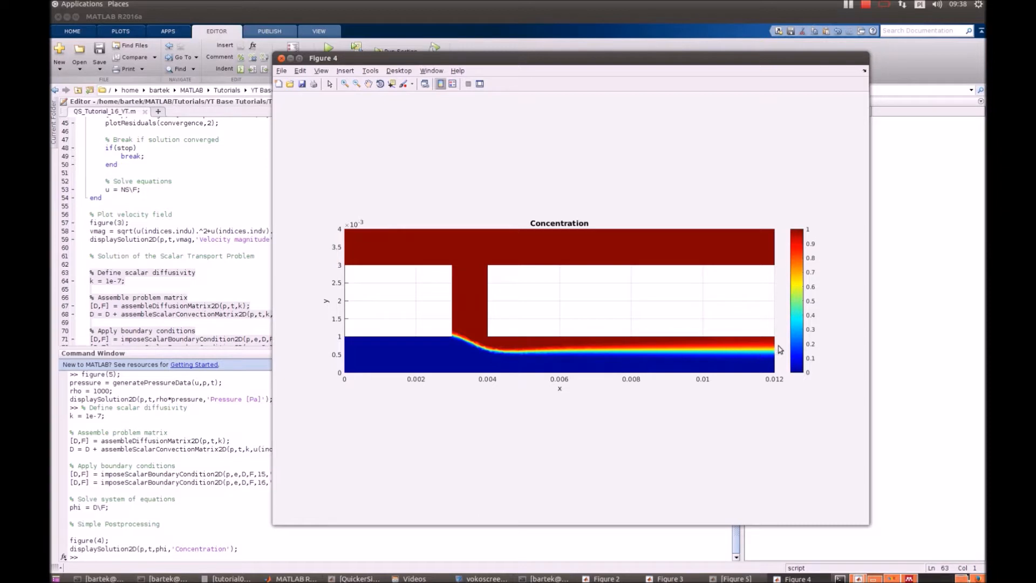
pyautogui.moveTo(758, 274)
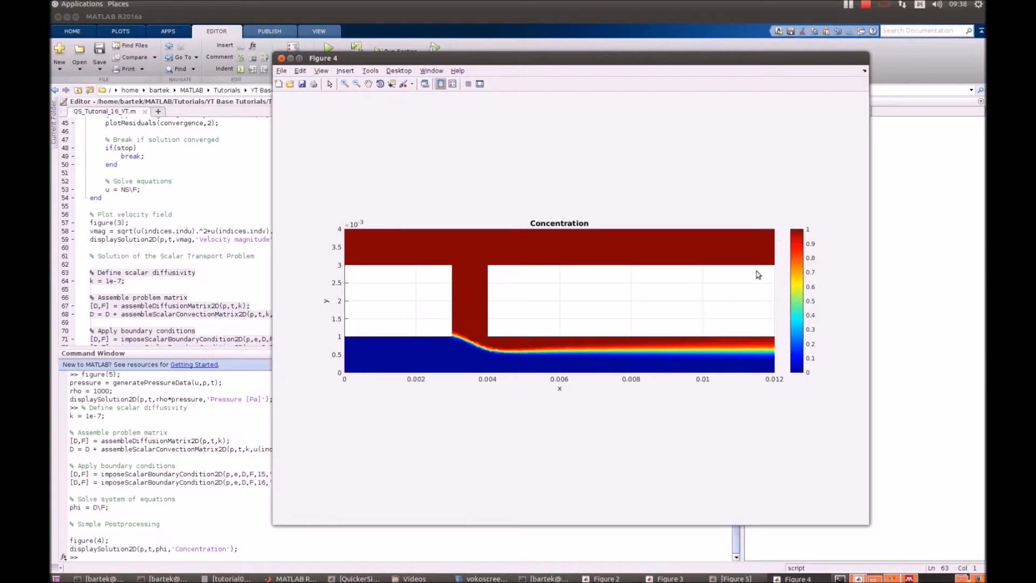
pyautogui.moveTo(766, 387)
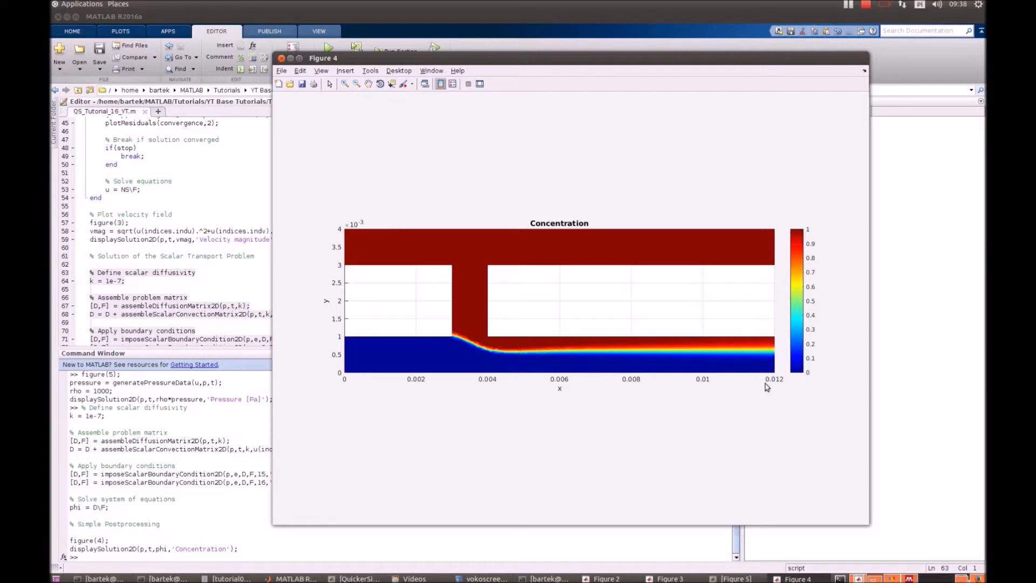
pyautogui.moveTo(778, 257)
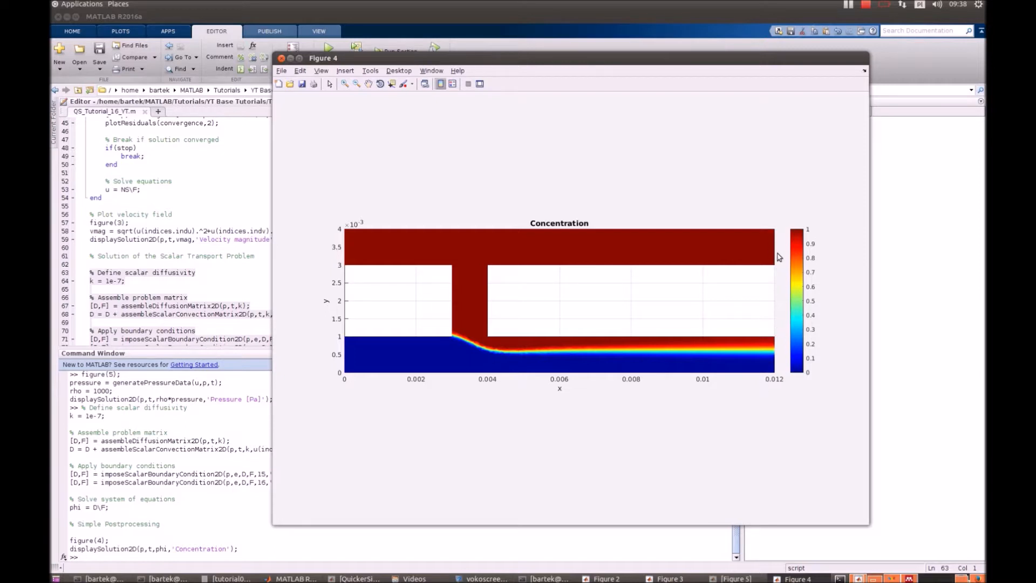
pyautogui.moveTo(468, 340)
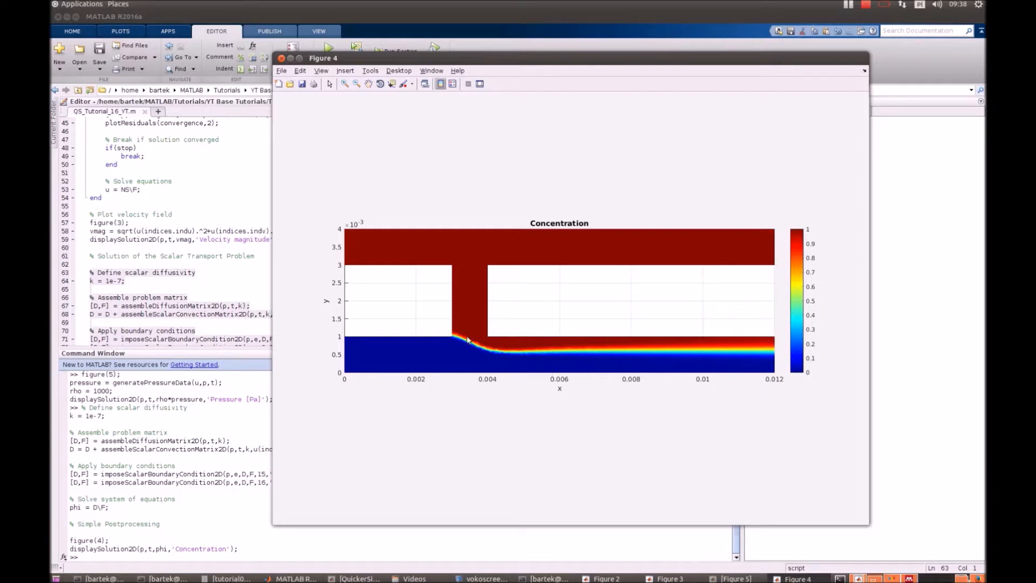
pyautogui.moveTo(700, 346)
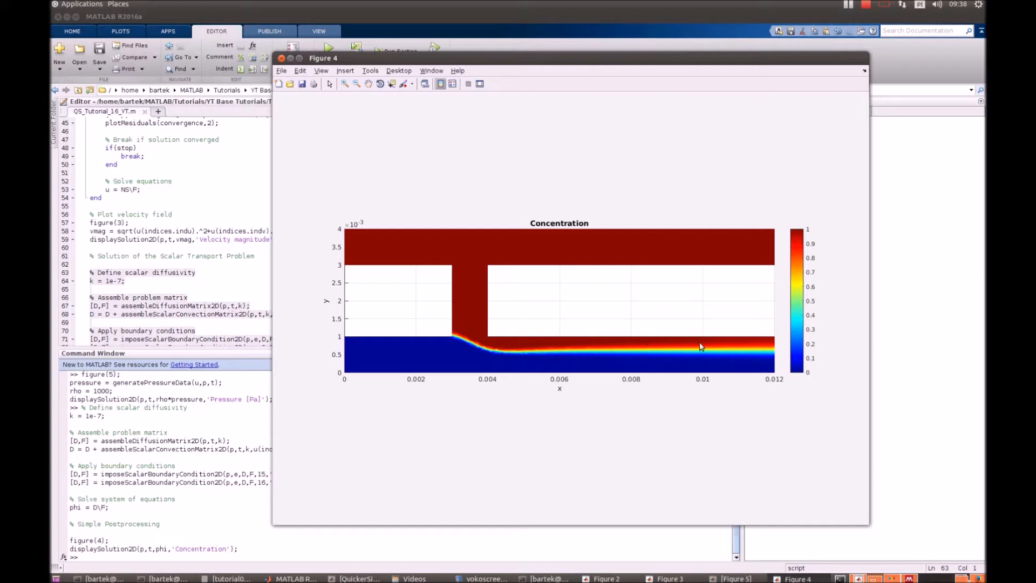
pyautogui.moveTo(678, 383)
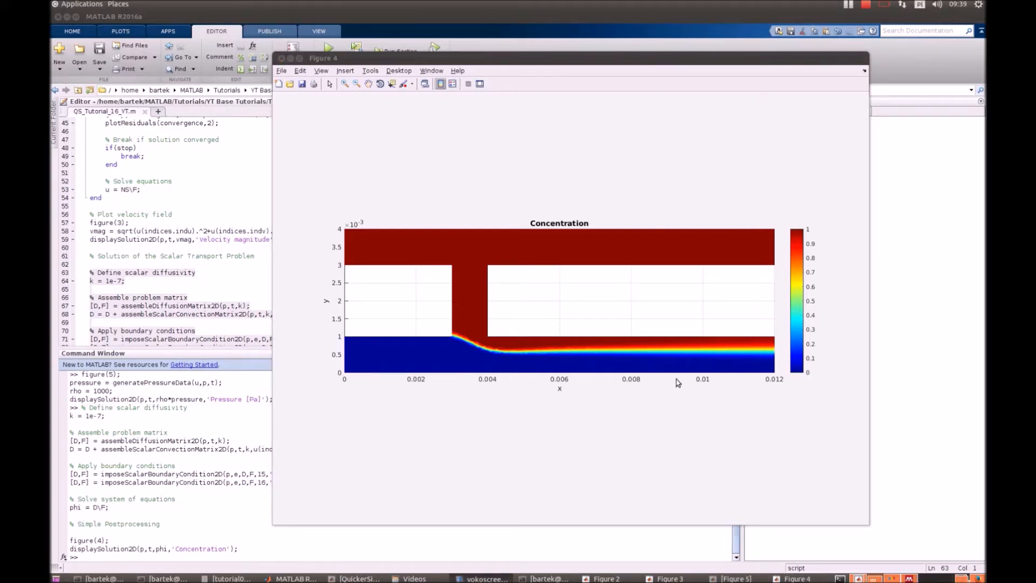
pyautogui.moveTo(672, 384)
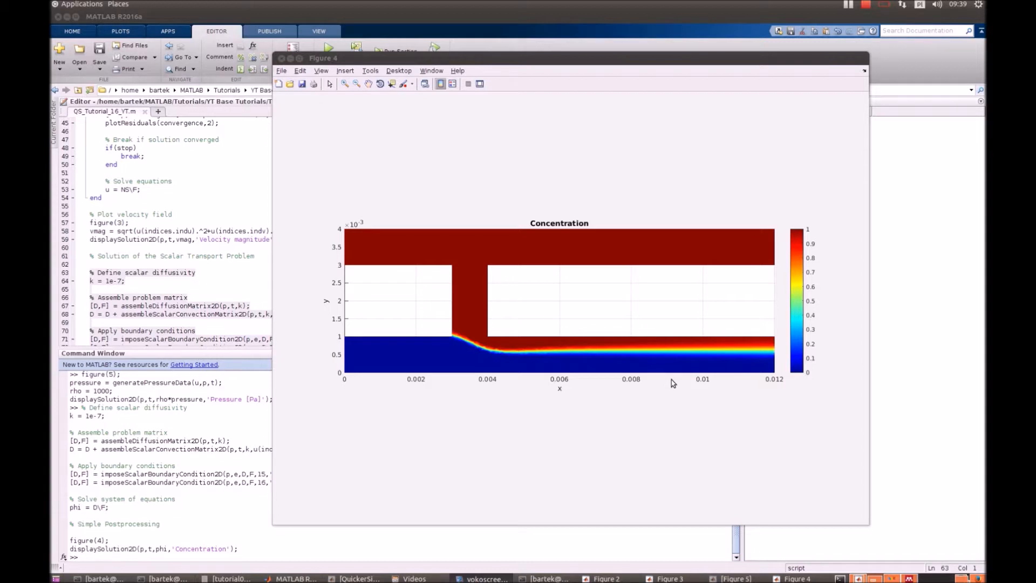
pyautogui.moveTo(658, 390)
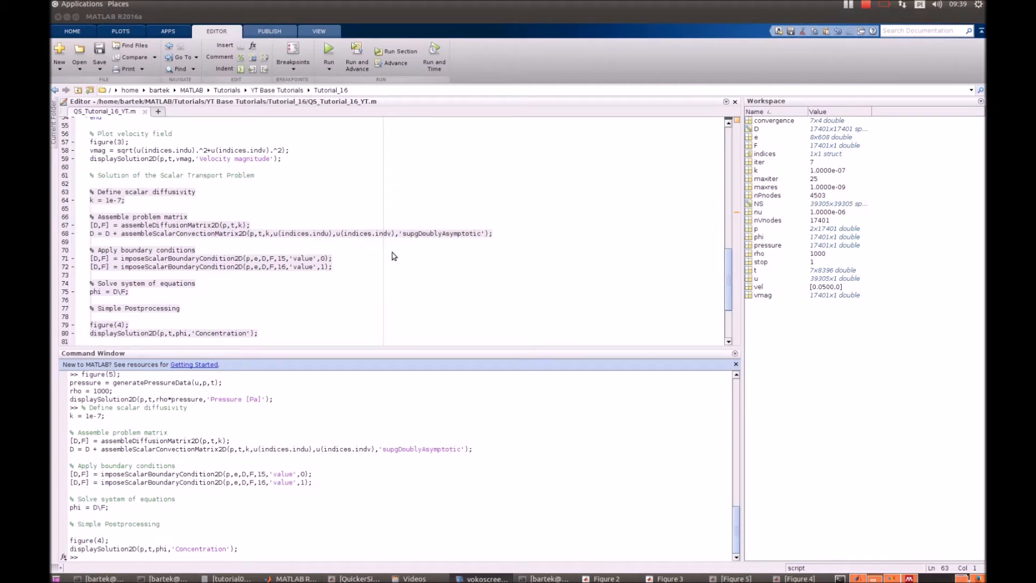
# Step: Redraw the Figure 5 pressure map and bring the boundaryIntegral2D inlet-pressure lines into view
pyautogui.scroll(-3)
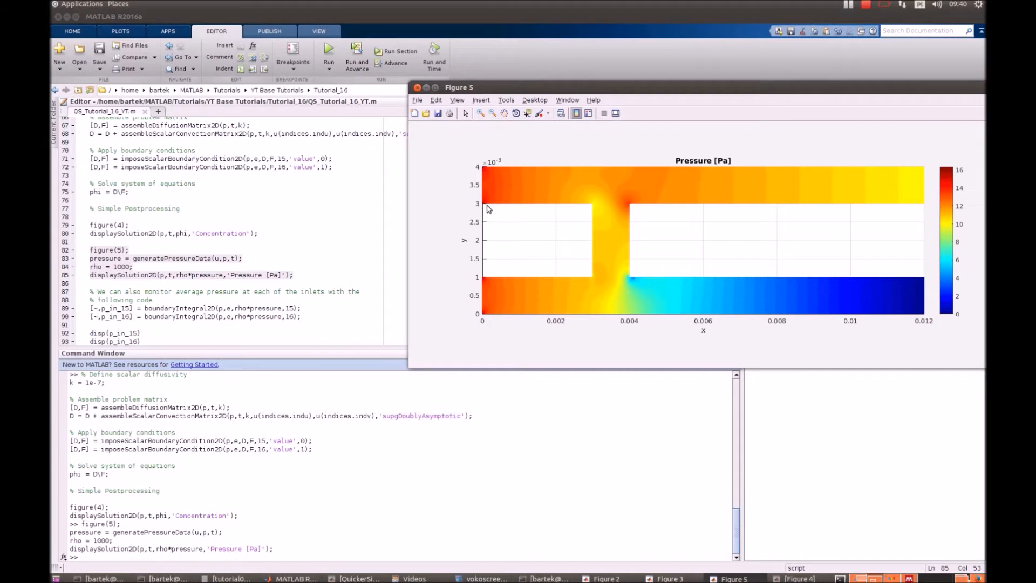
pyautogui.moveTo(487, 152)
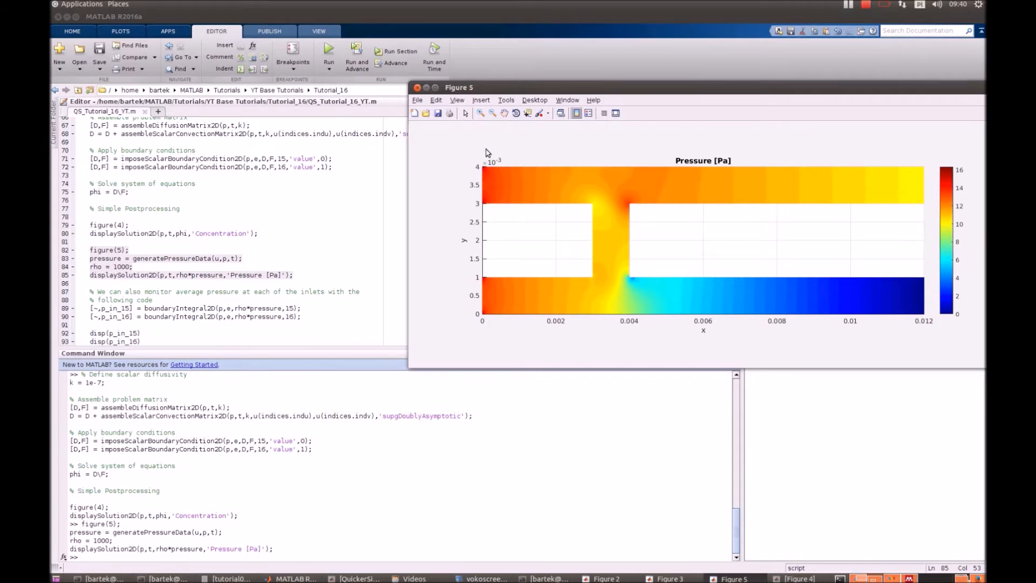
pyautogui.moveTo(459, 279)
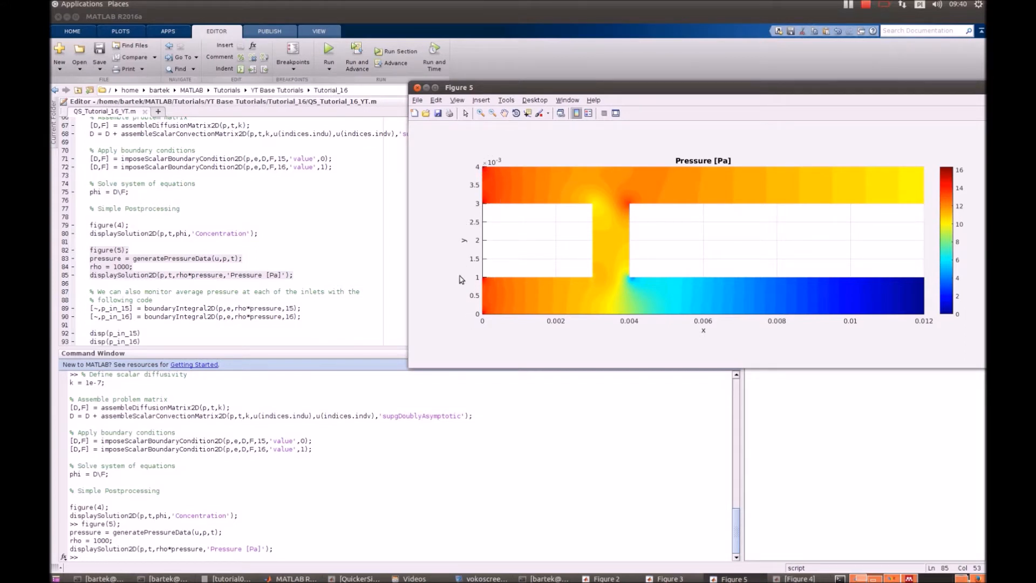
pyautogui.moveTo(481, 249)
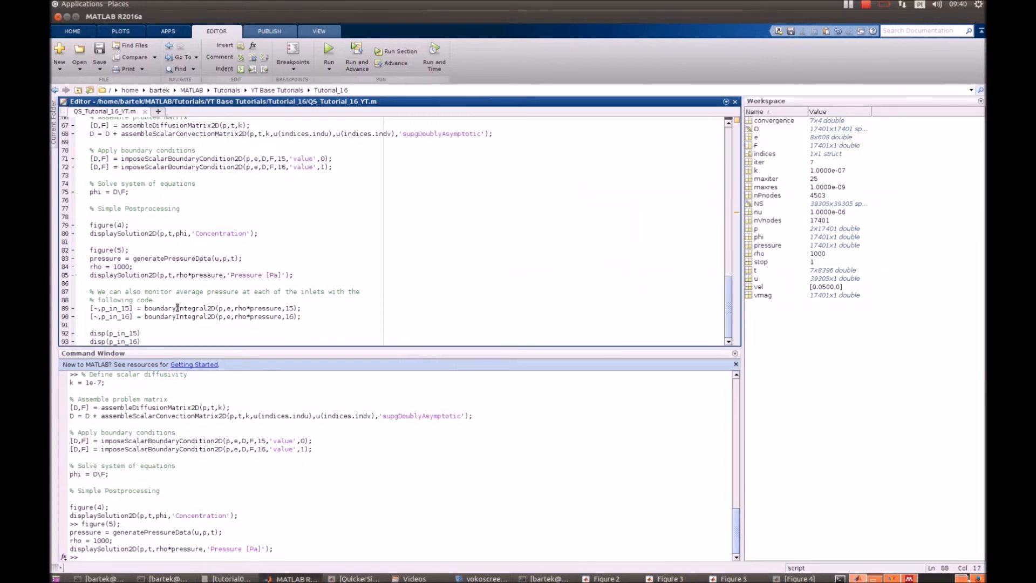
# Step: Evaluate the boundaryIntegral2D and disp lines, printing average inlet pressures 13.5801 and 14.0316
pyautogui.doubleClick(177, 308)
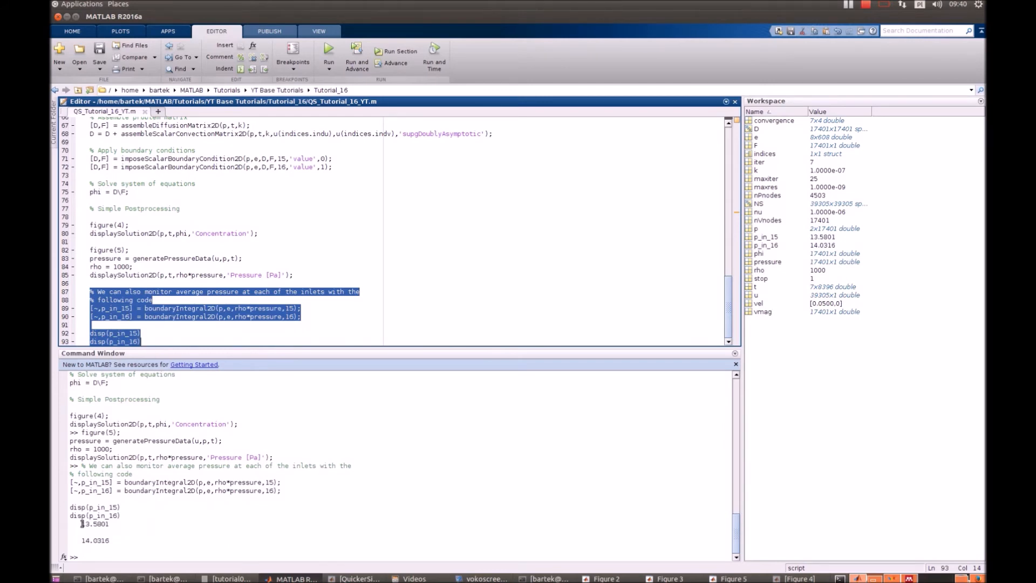
pyautogui.doubleClick(97, 523)
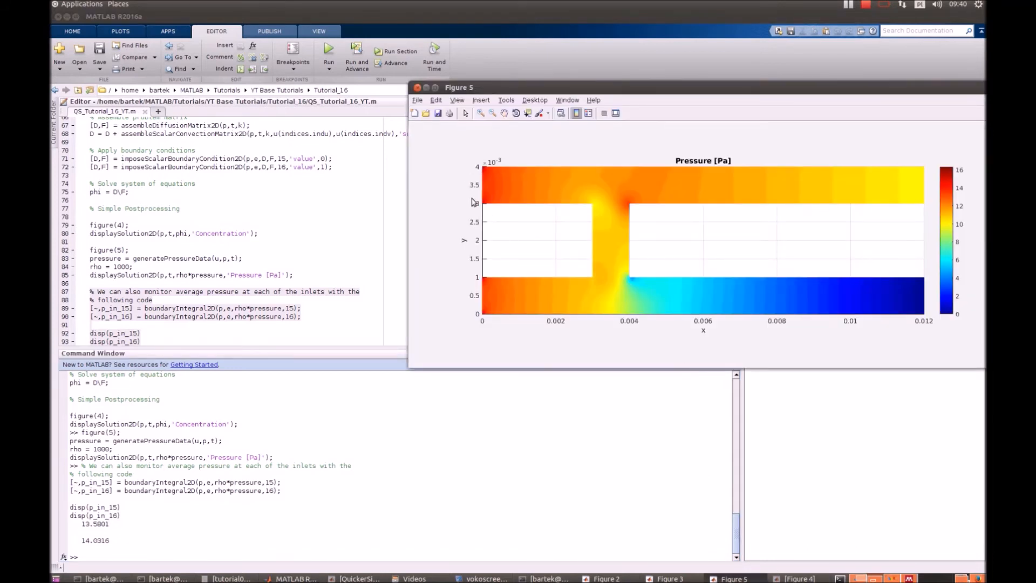
pyautogui.moveTo(482, 311)
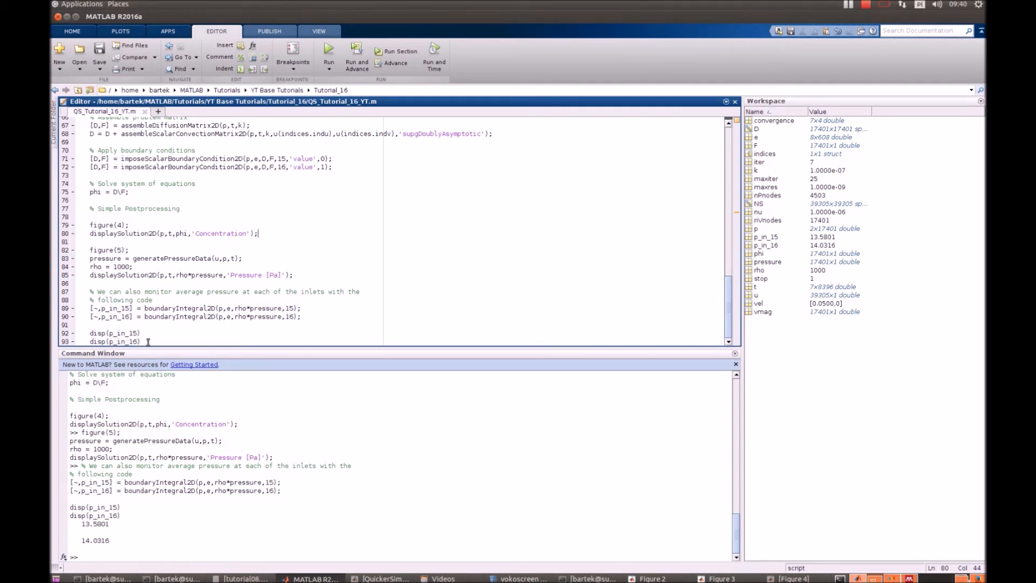
pyautogui.click(136, 332)
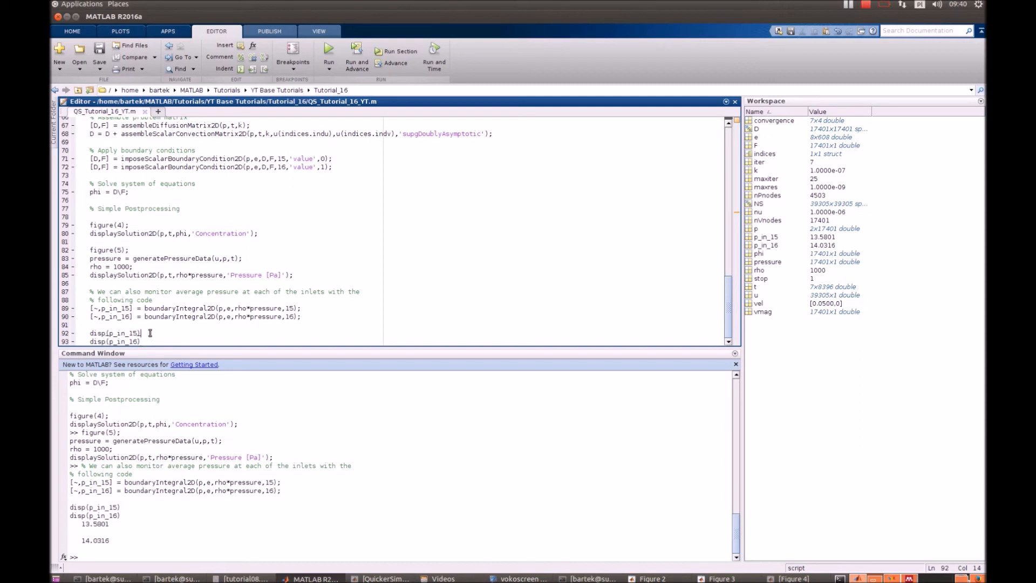